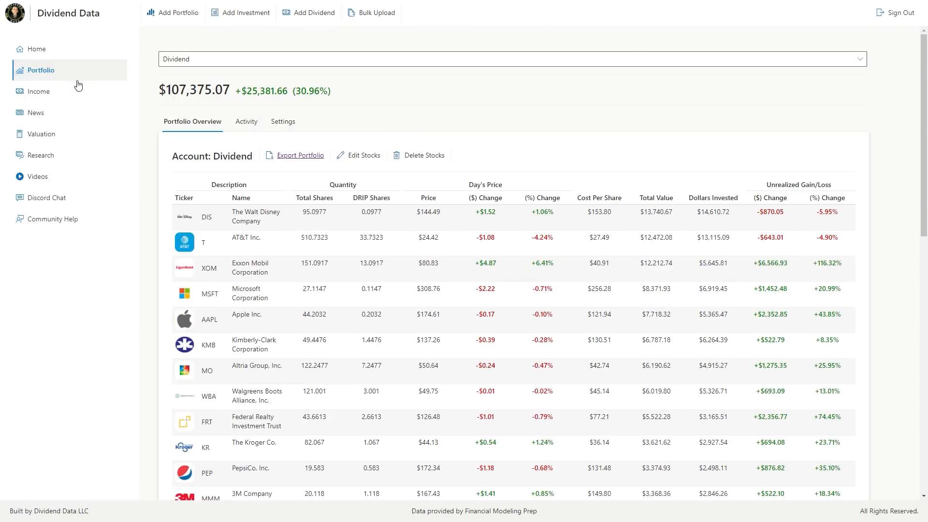
Step: Check the dividend income history chart, the market news feed and Intel's research page
scroll("down", 3)
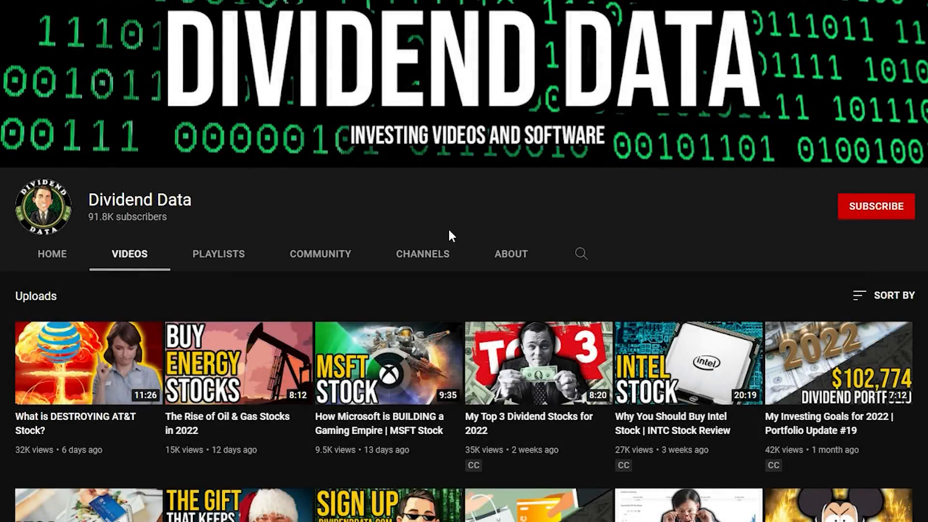
mouse_move(875, 206)
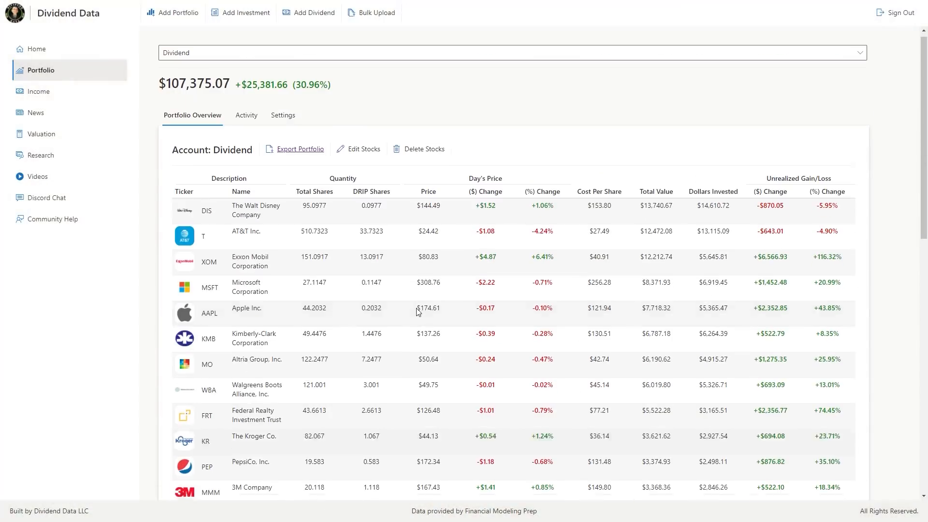
left_click(39, 90)
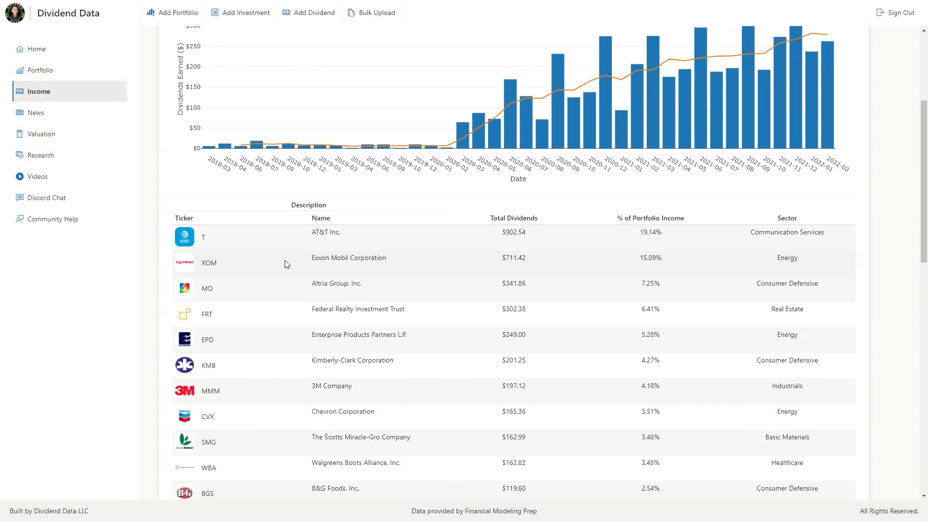
left_click(41, 134)
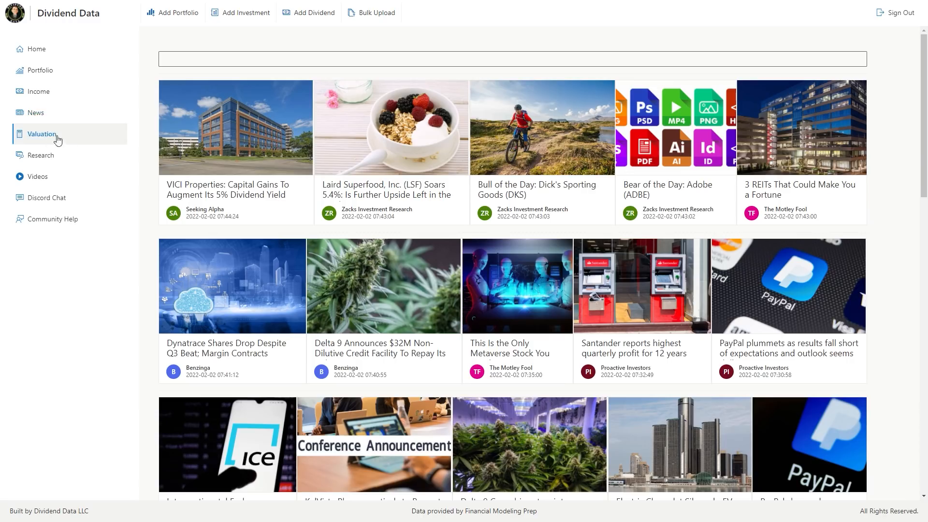
left_click(41, 155)
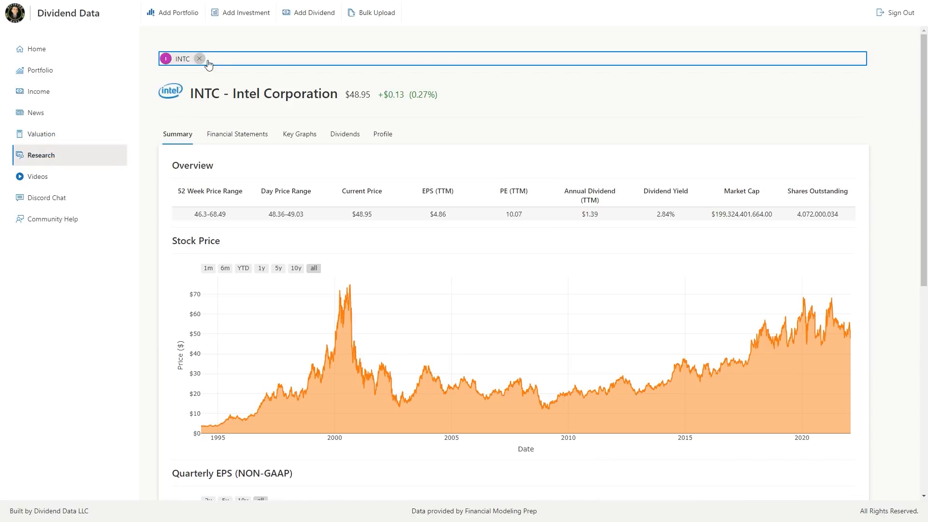
left_click(199, 59)
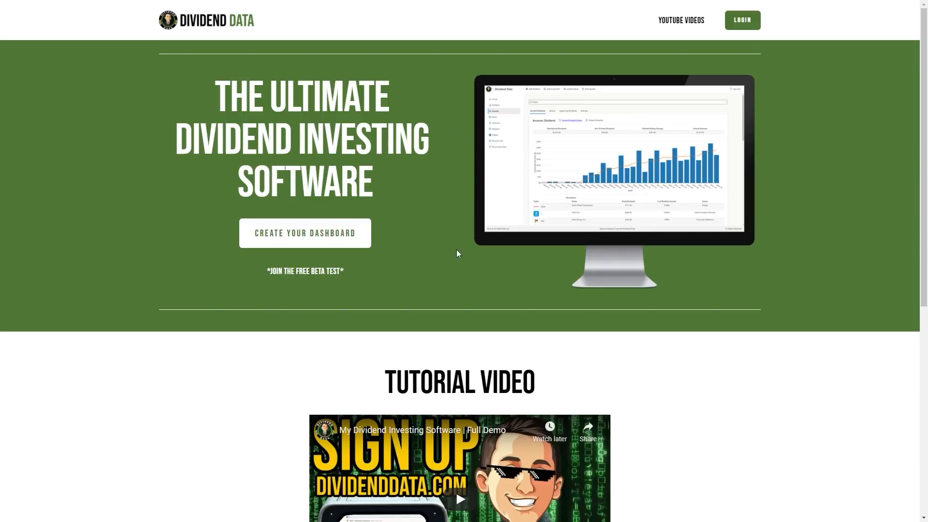
mouse_move(390, 249)
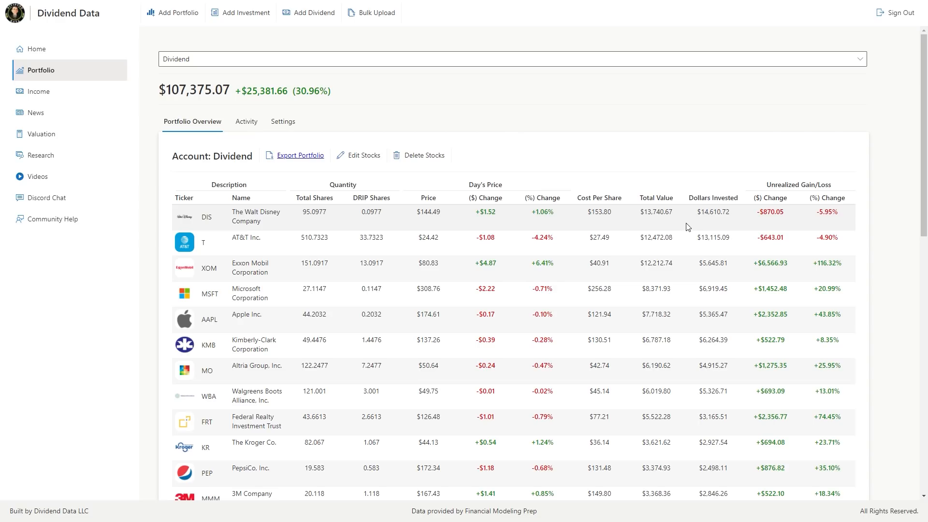
mouse_move(185, 102)
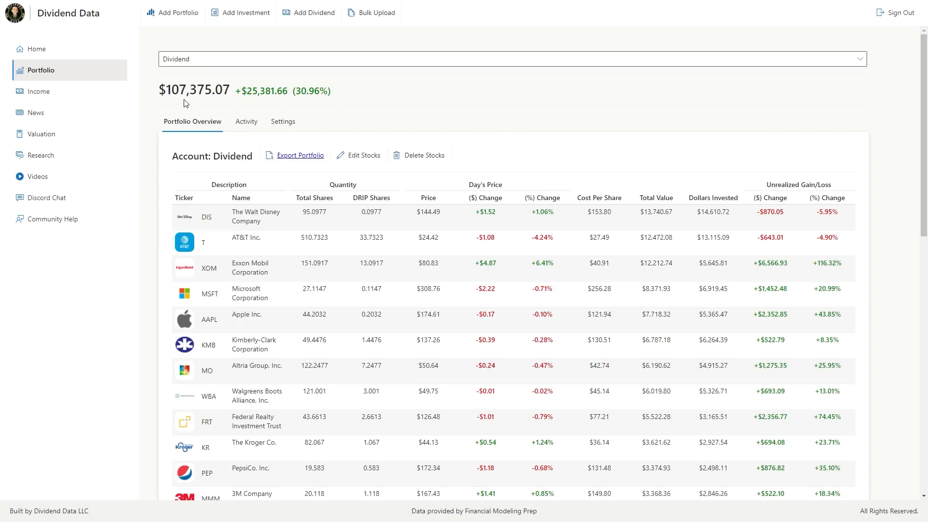
mouse_move(230, 105)
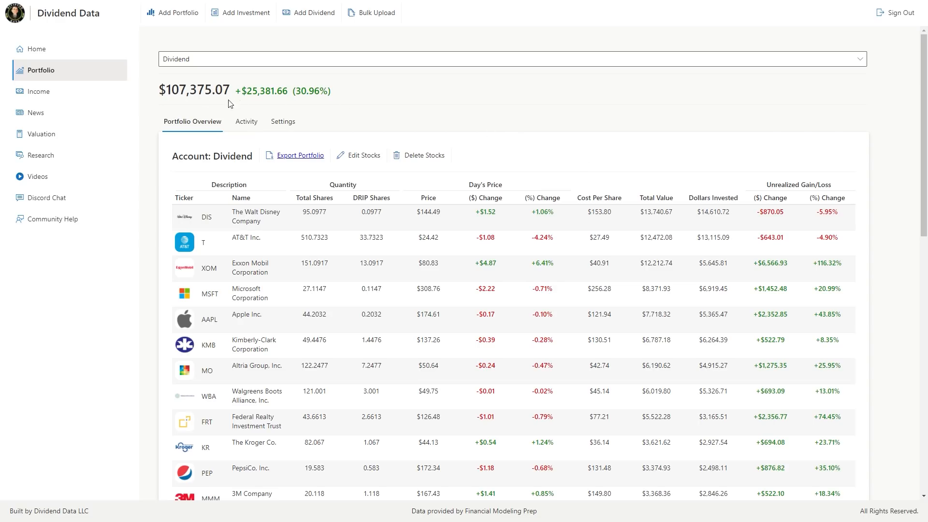
mouse_move(323, 98)
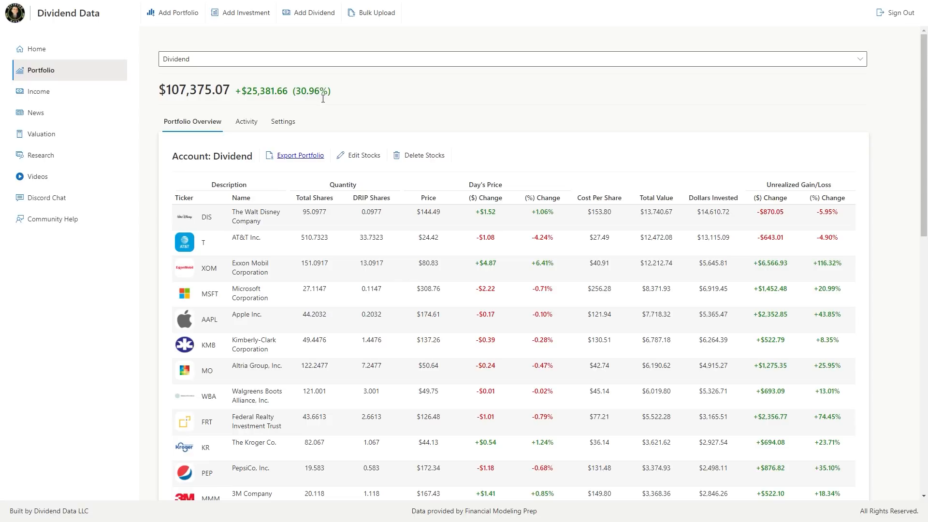
mouse_move(310, 101)
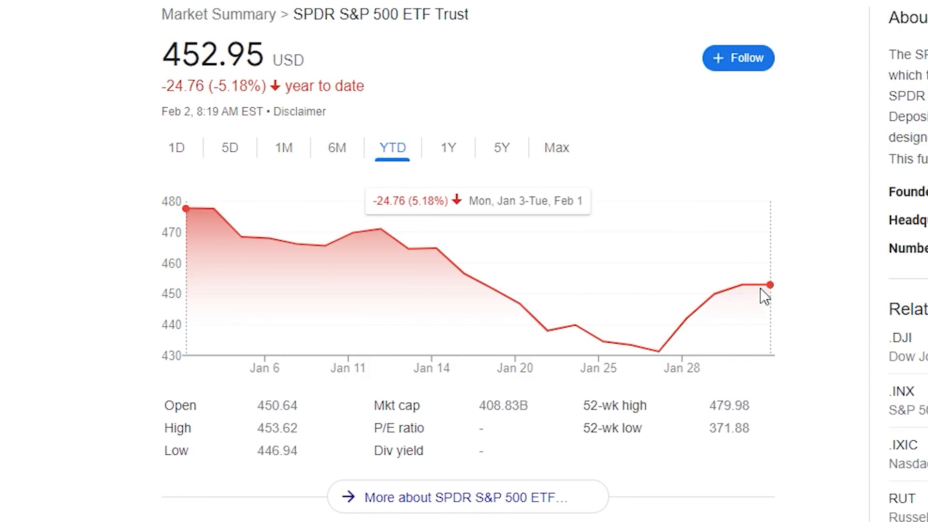
mouse_move(189, 210)
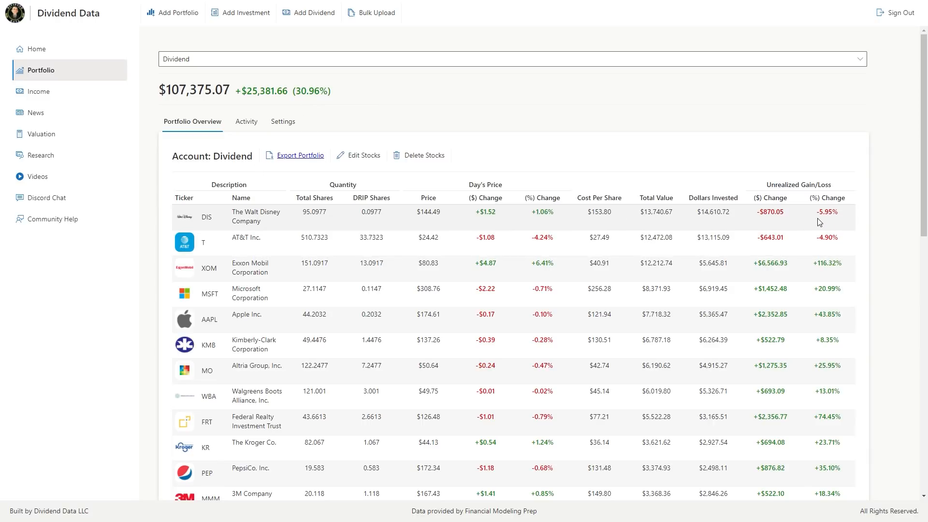
Step: Review Exxon Mobil's research details, then return to the portfolio holdings
left_click(207, 216)
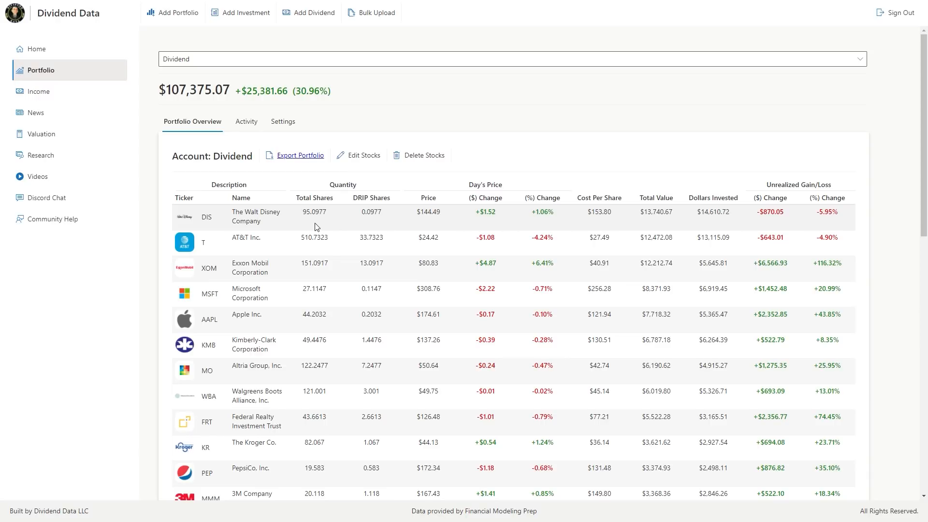
mouse_move(813, 251)
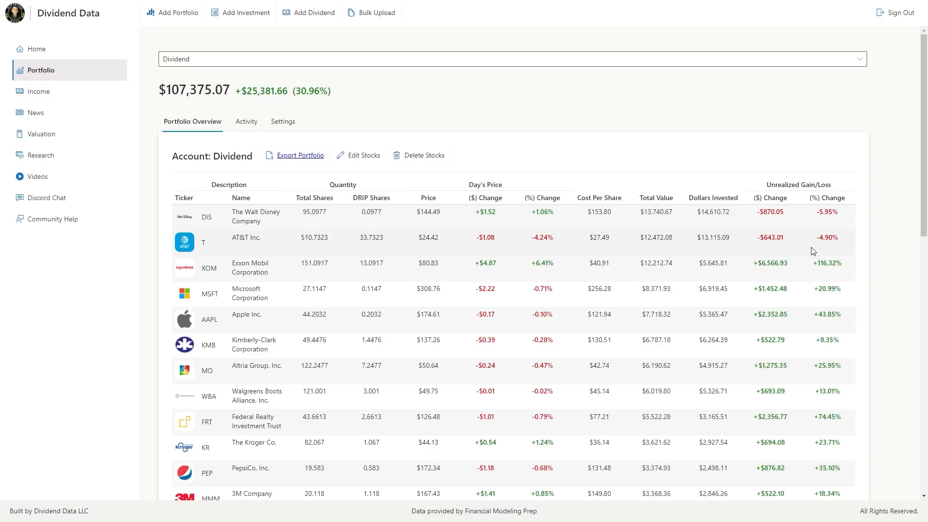
mouse_move(825, 255)
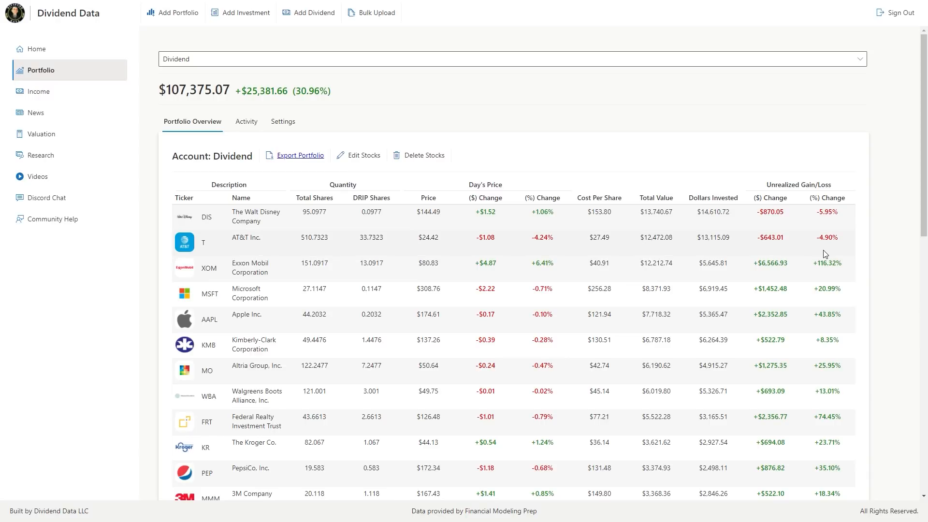
mouse_move(411, 247)
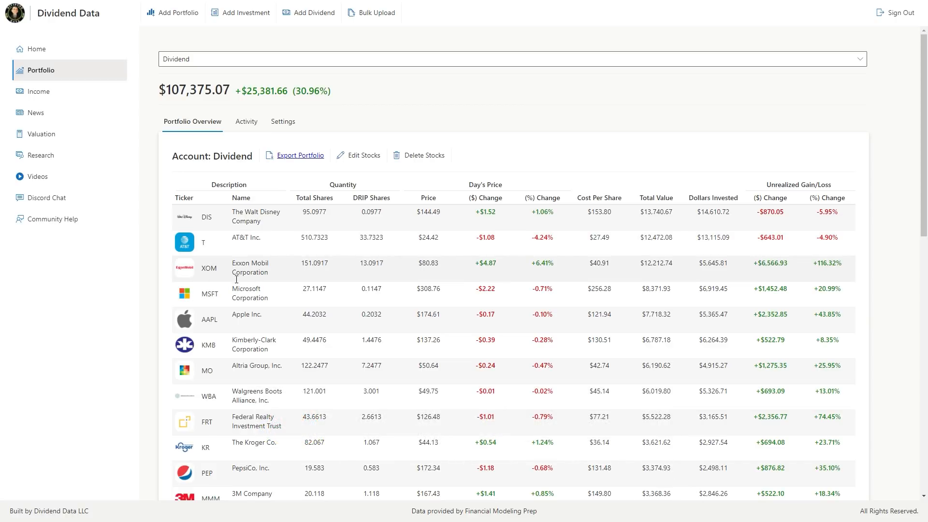
mouse_move(660, 261)
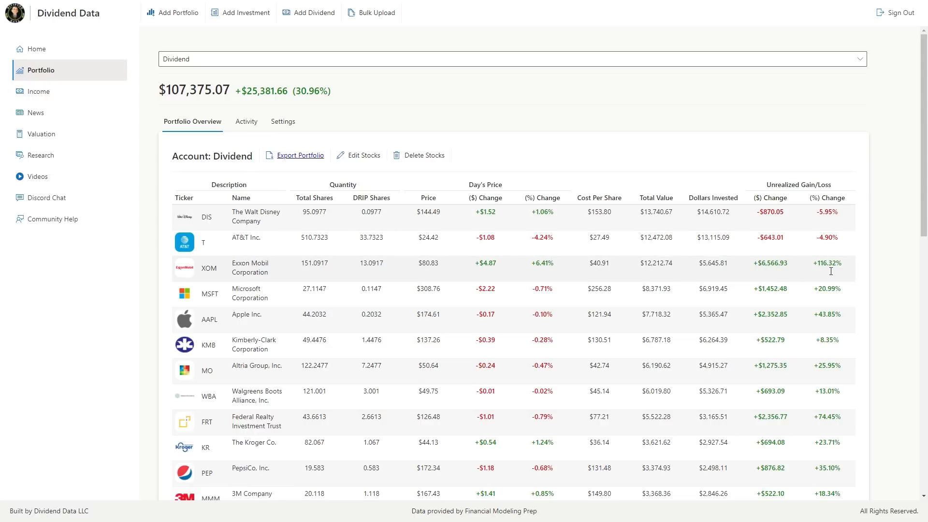
mouse_move(828, 271)
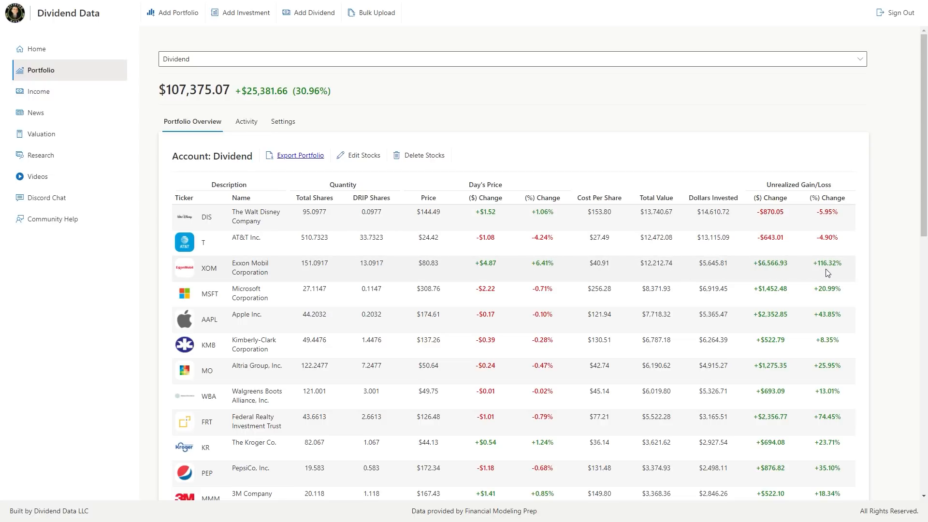
left_click(209, 269)
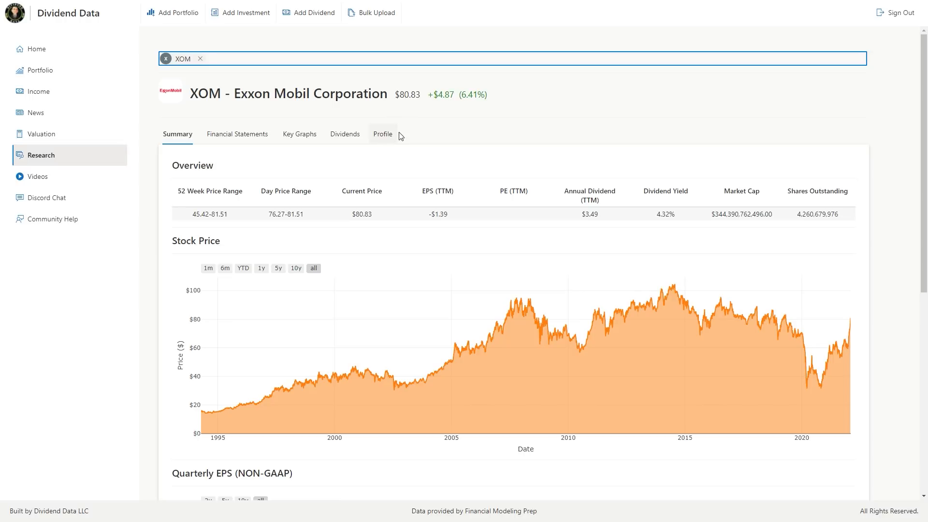
scroll("down", 3)
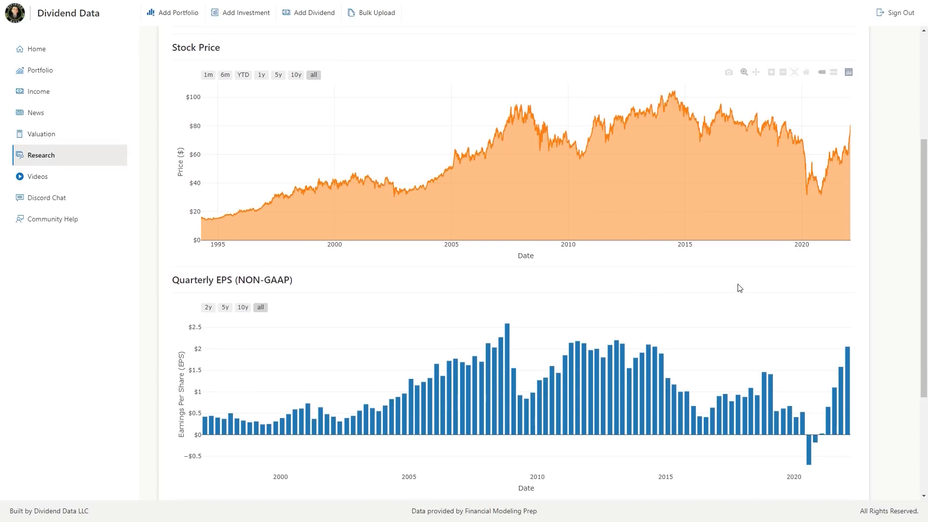
scroll("down", 3)
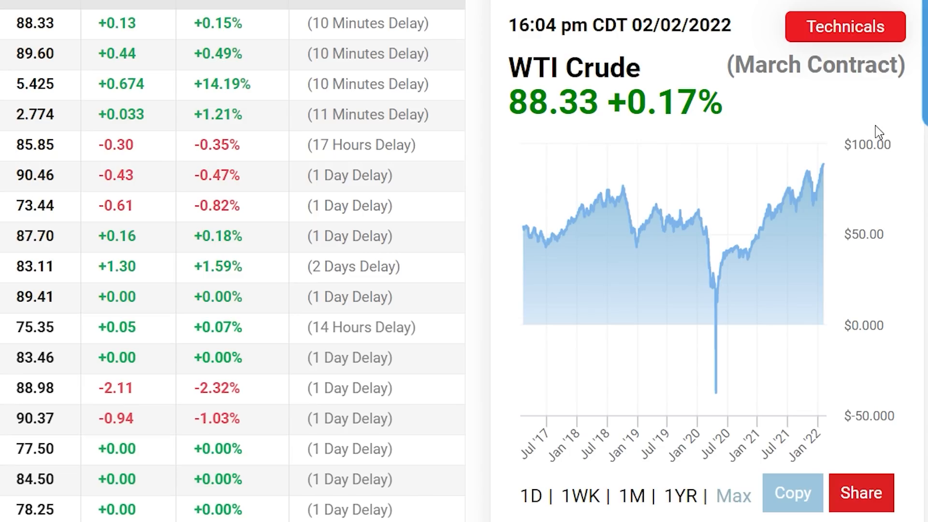
mouse_move(833, 162)
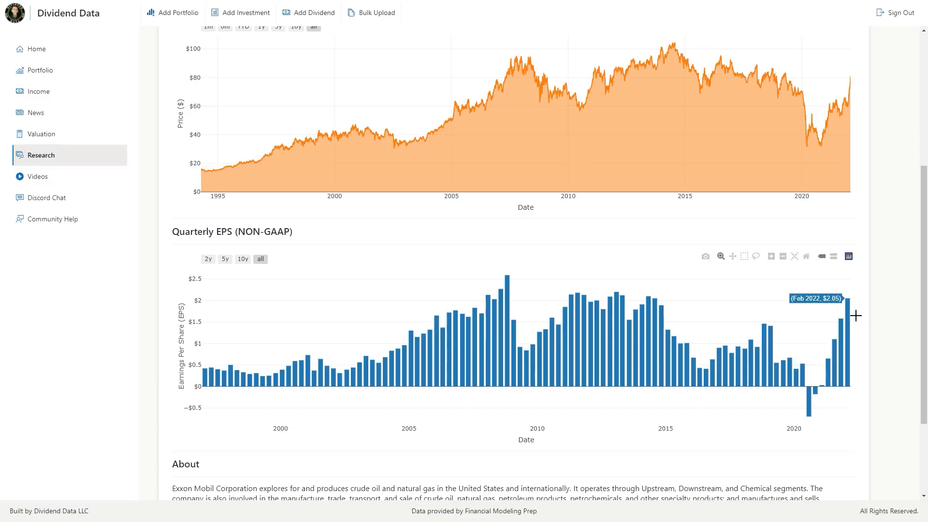
left_click(40, 69)
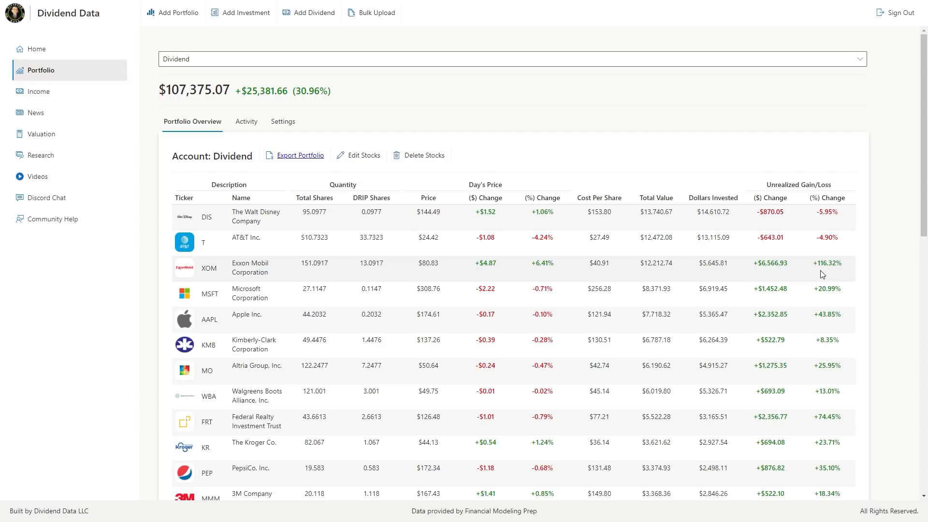
mouse_move(818, 272)
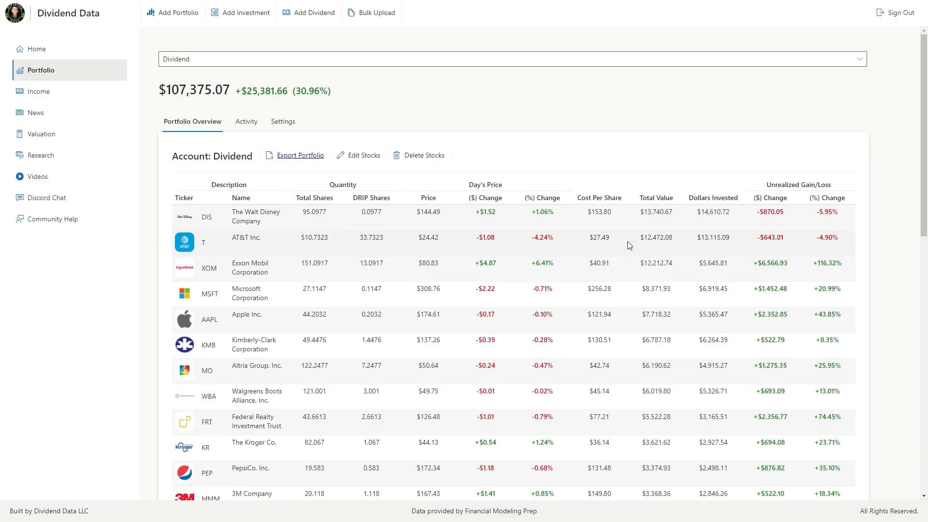
Step: Check another holding's dividend history, then return to the portfolio overview
scroll("down", 3)
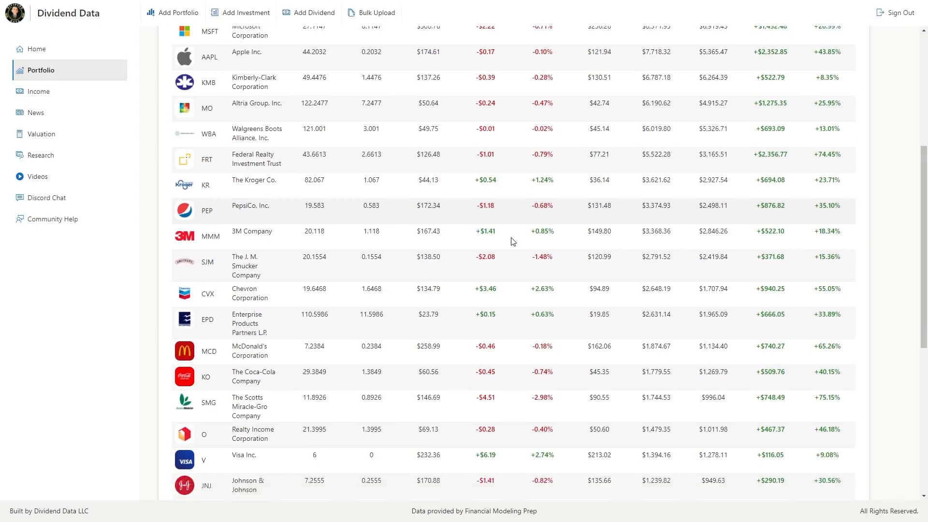
scroll("down", 3)
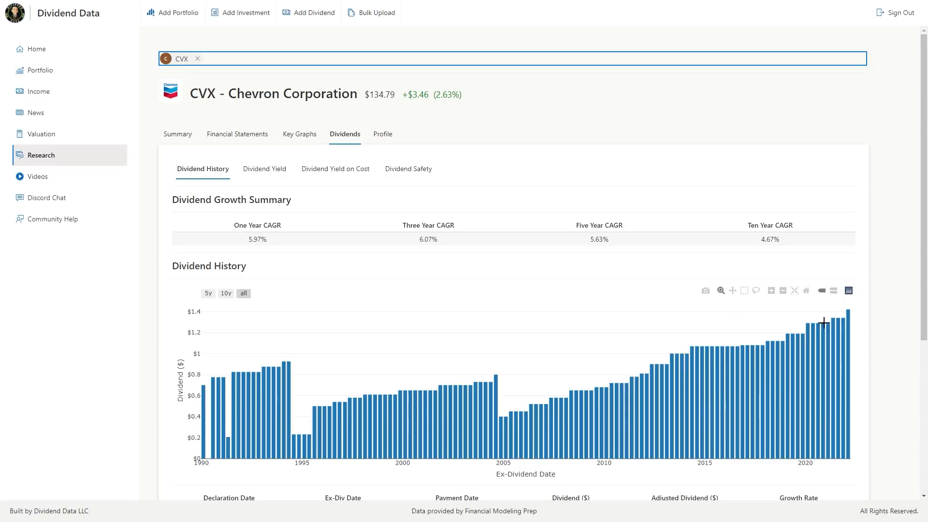
left_click(40, 69)
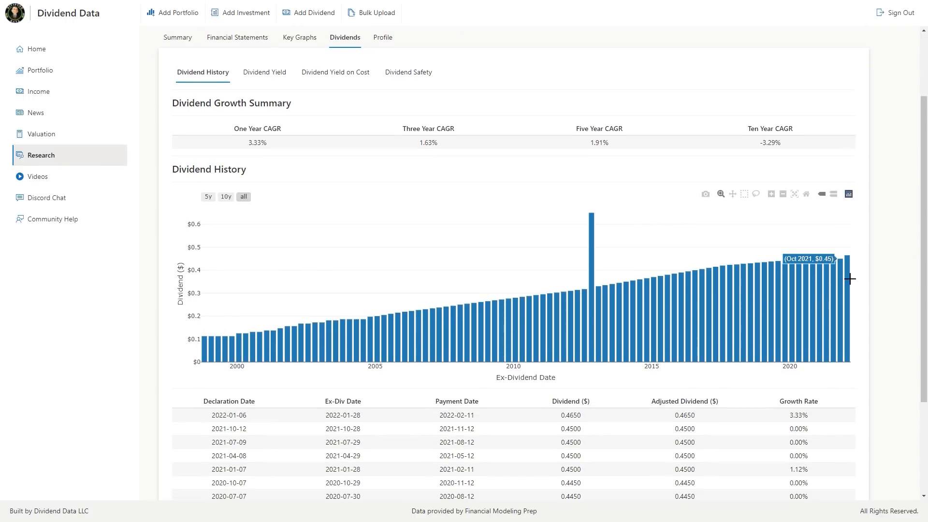
mouse_move(851, 282)
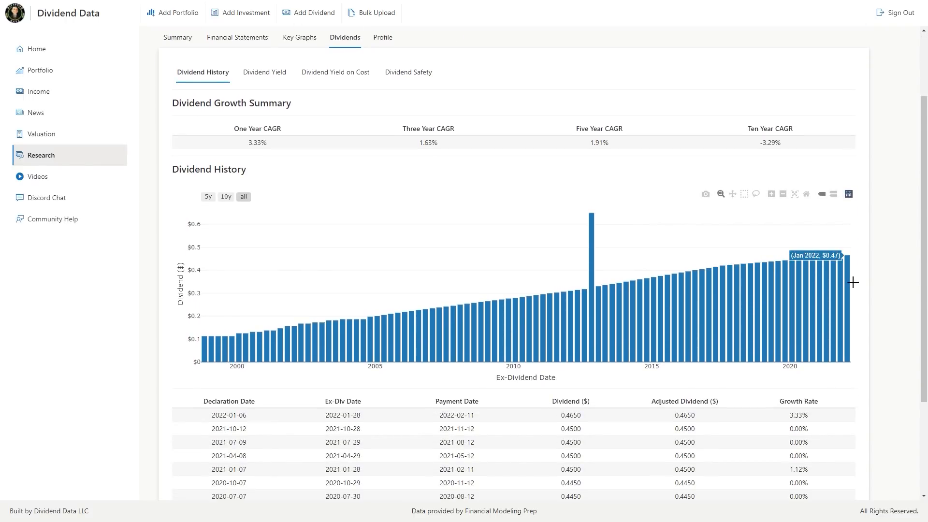
left_click(40, 70)
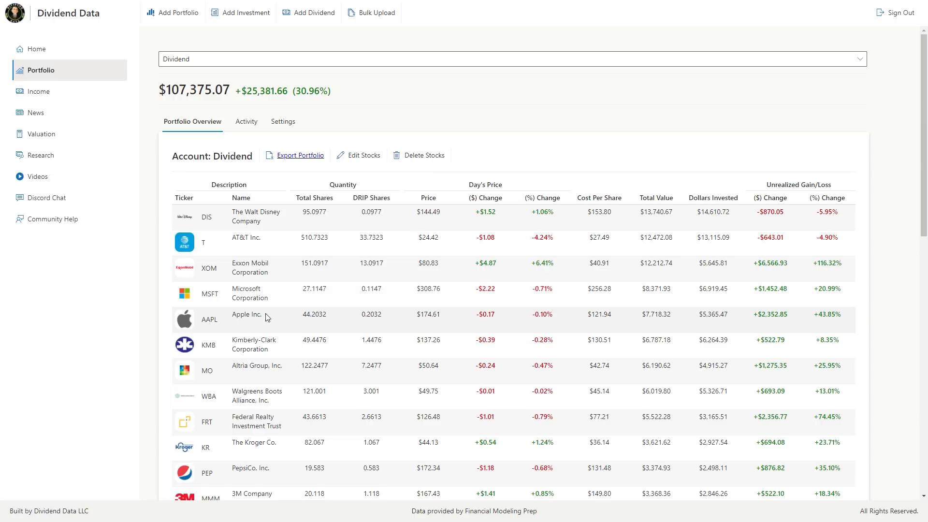
mouse_move(815, 313)
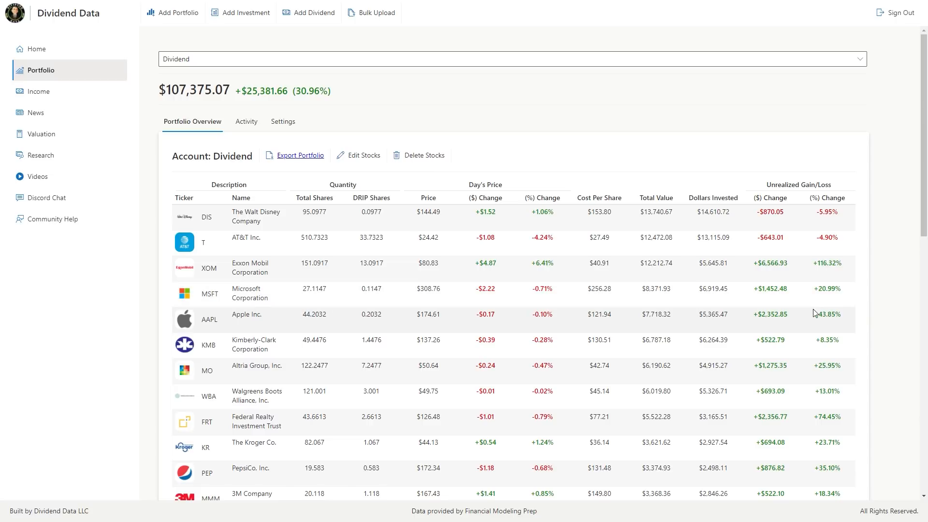
mouse_move(633, 295)
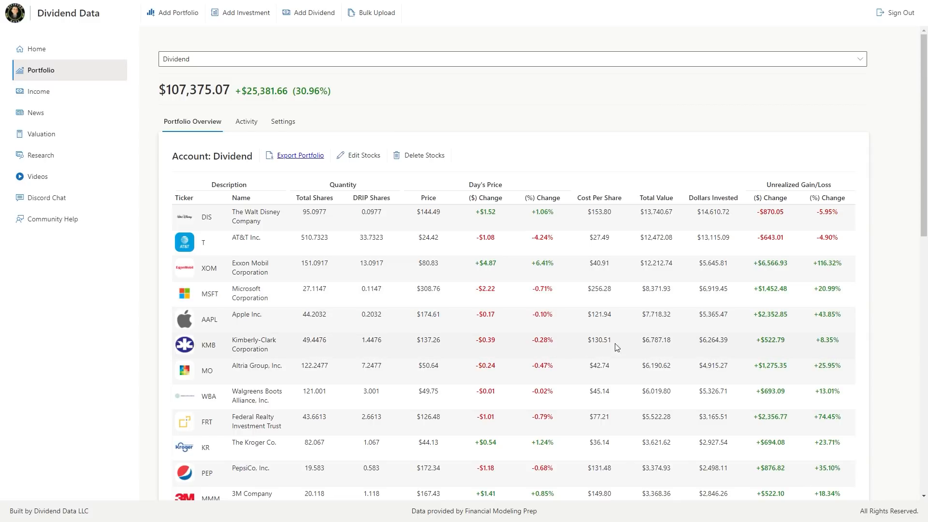
mouse_move(830, 351)
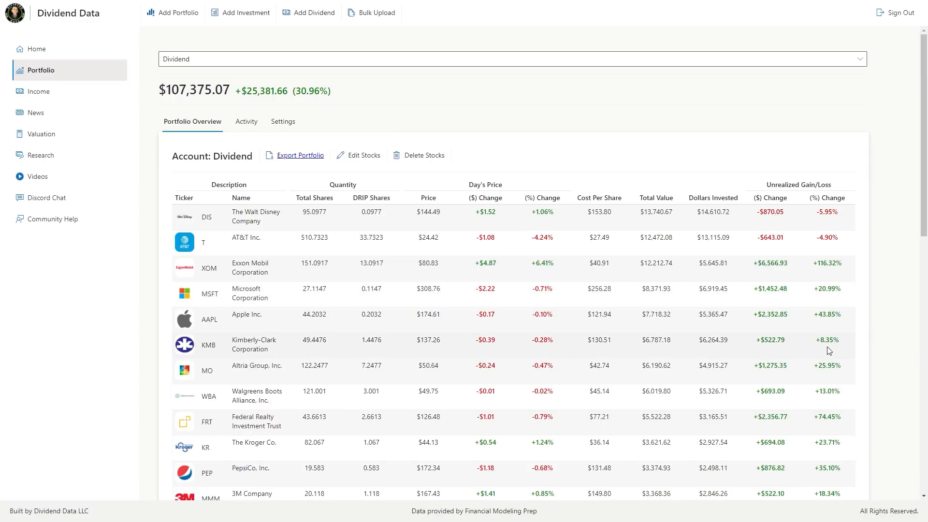
mouse_move(462, 352)
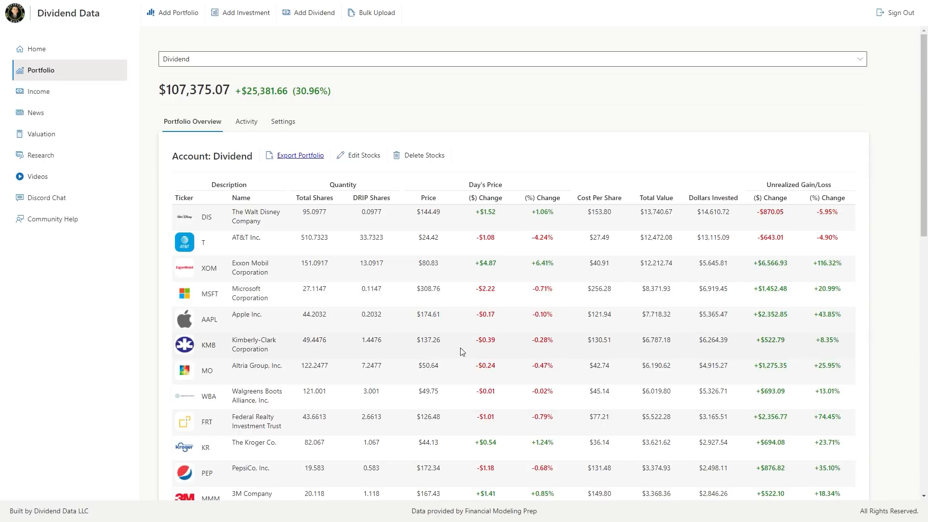
Step: Open Kimberly-Clark's (KMB) research summary from the portfolio table
left_click(207, 345)
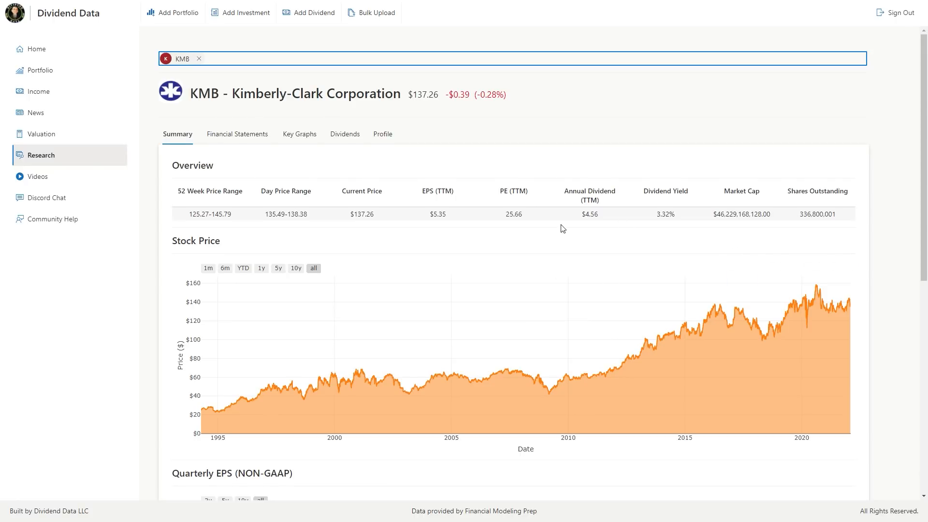
Step: Check Kimberly-Clark's quarterly EPS and margins graphs, then return to the holdings list
scroll("down", 3)
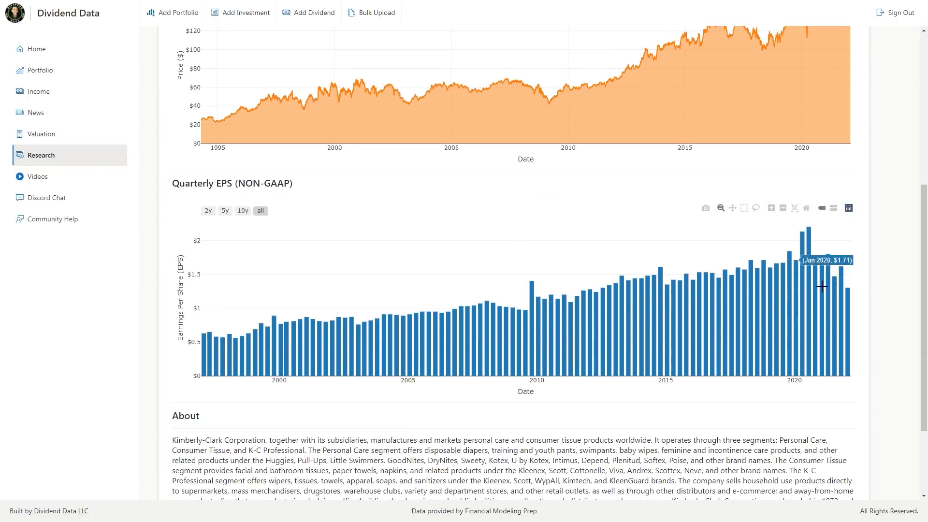
mouse_move(854, 306)
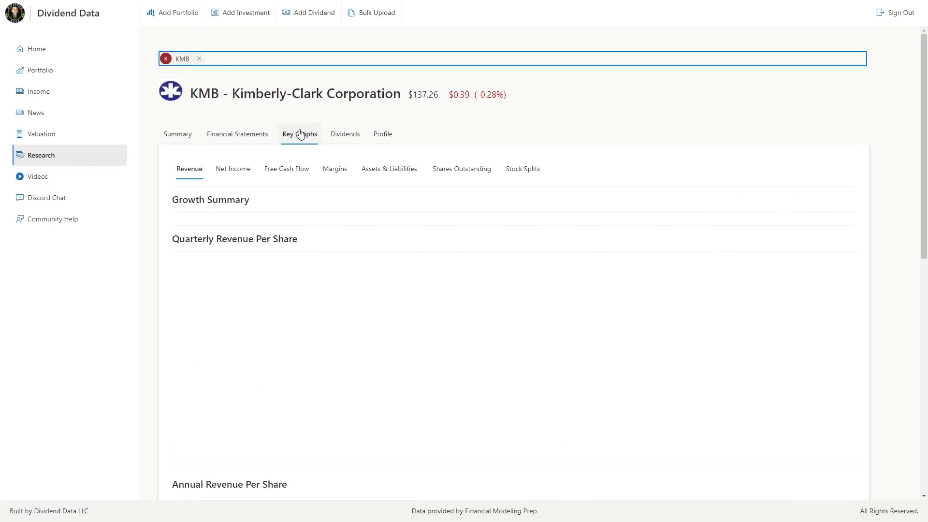
left_click(334, 169)
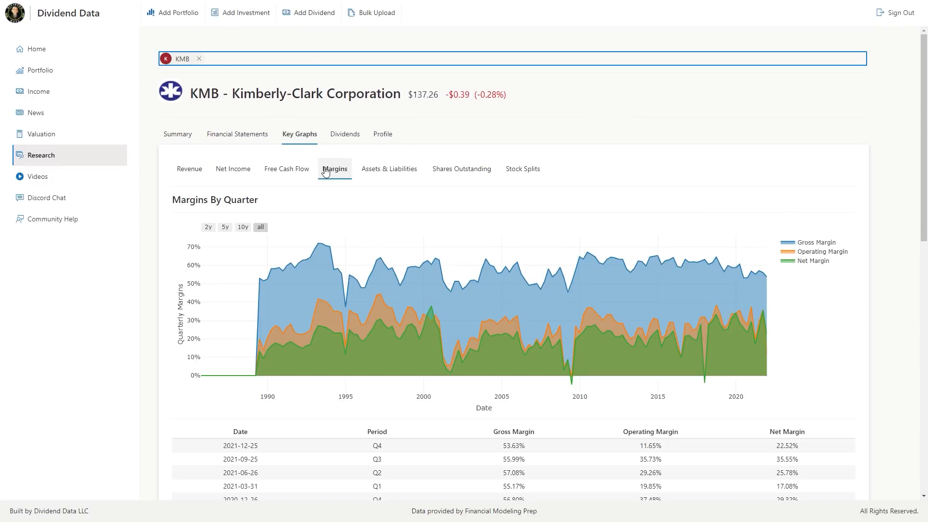
left_click(41, 69)
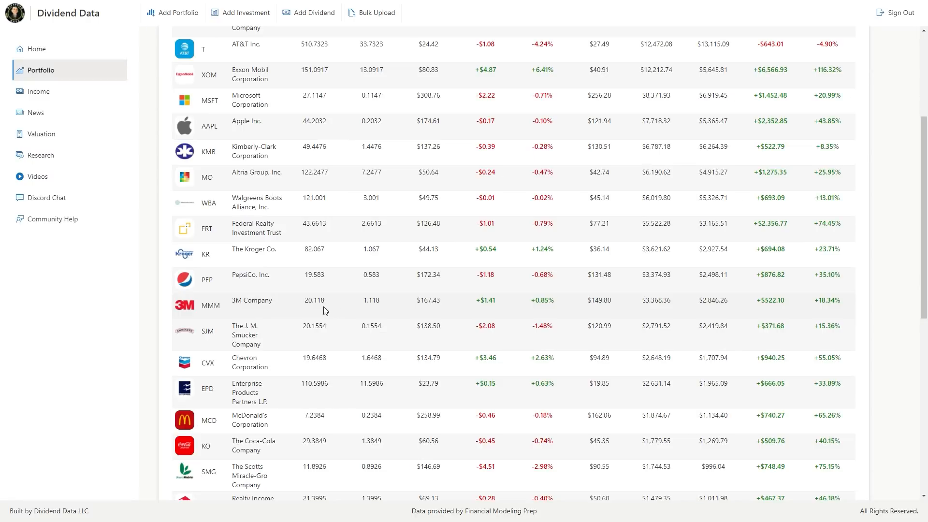
mouse_move(436, 310)
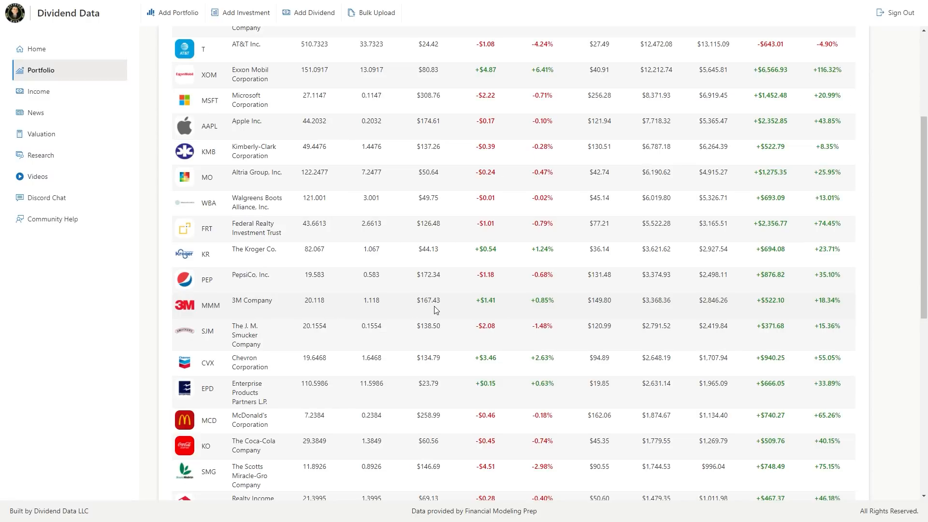
mouse_move(513, 303)
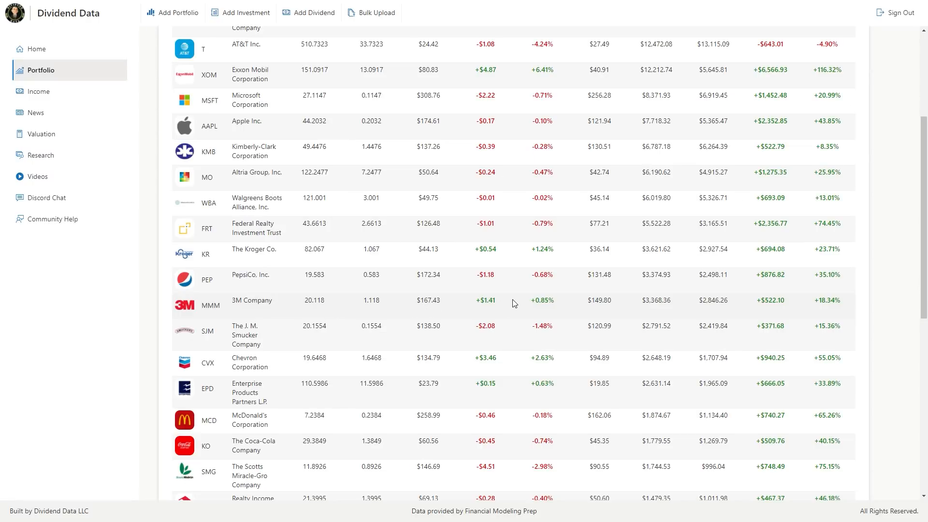
Step: Scroll past the holdings table's final rows to the Diversification sunburst chart
scroll("down", 3)
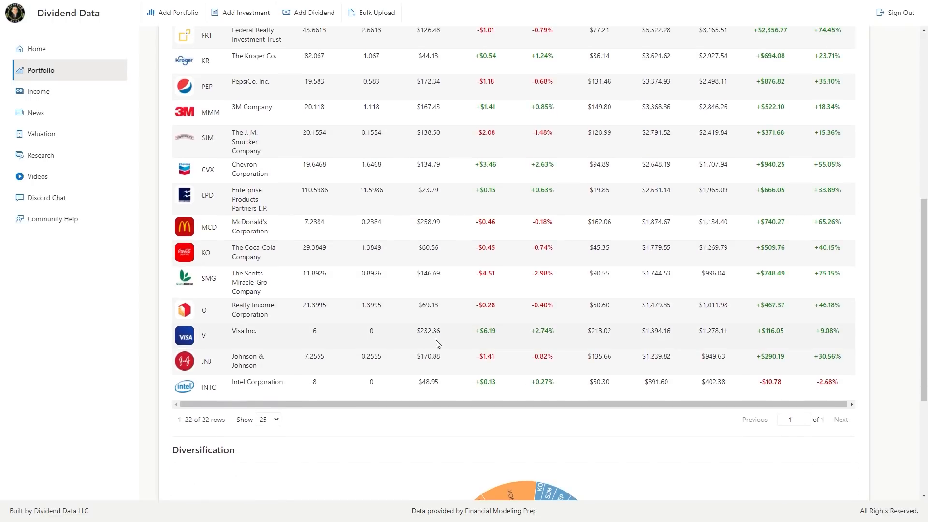
mouse_move(445, 339)
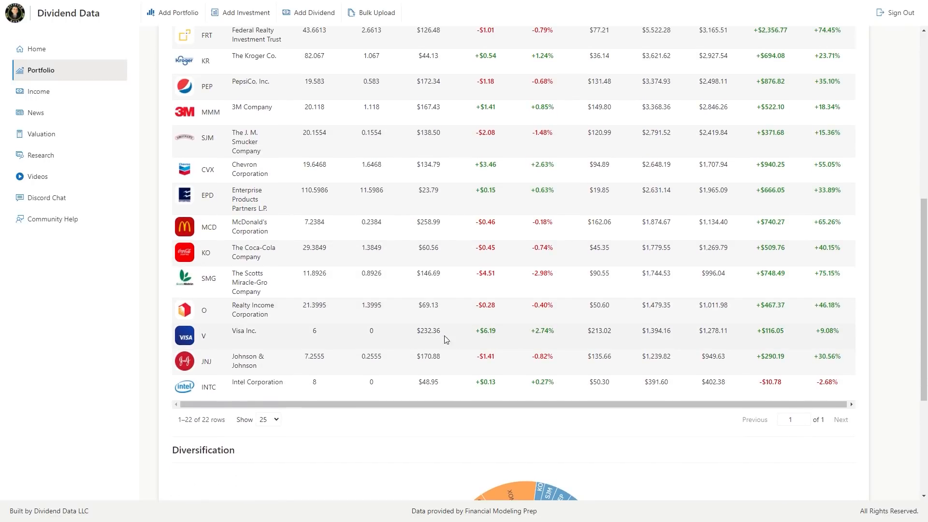
mouse_move(805, 338)
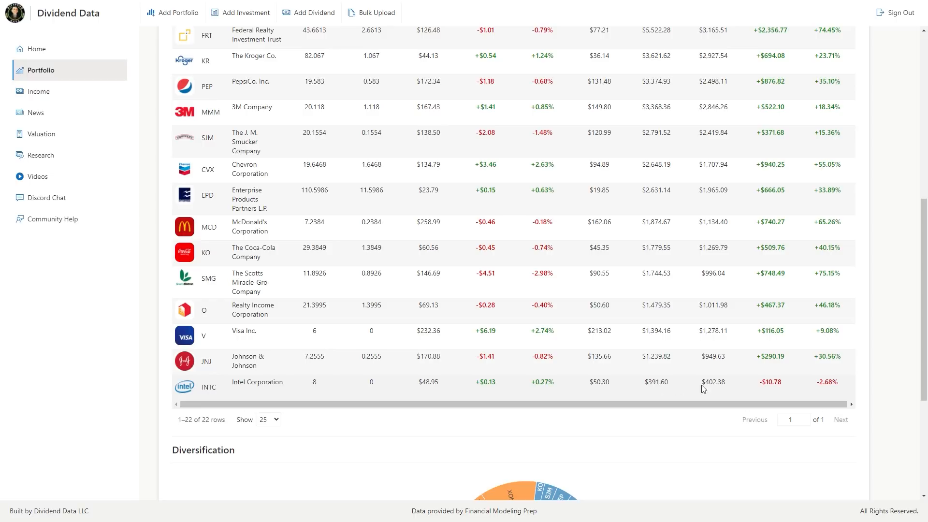
mouse_move(291, 410)
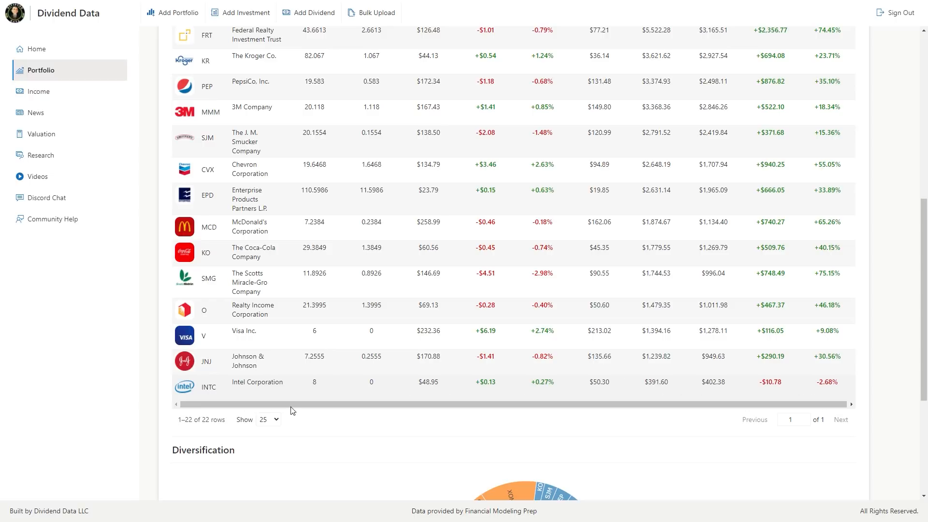
scroll("down", 3)
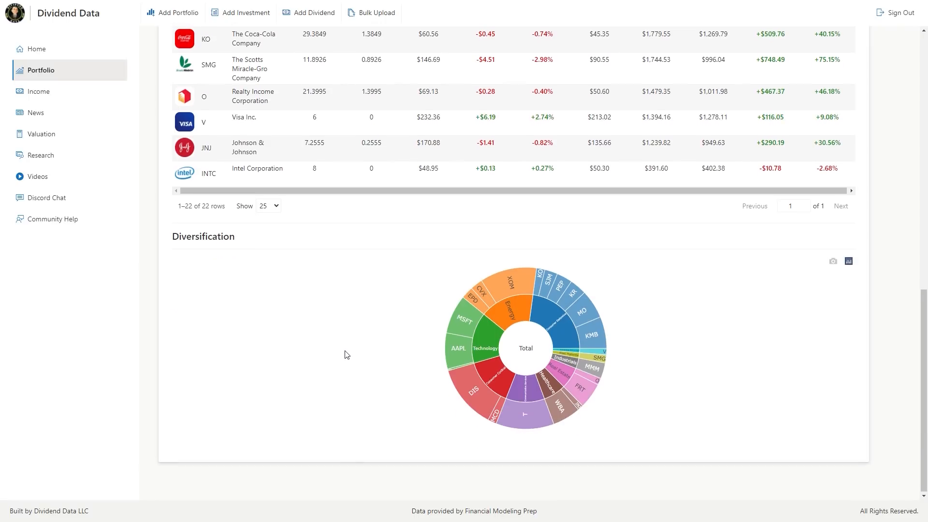
mouse_move(414, 337)
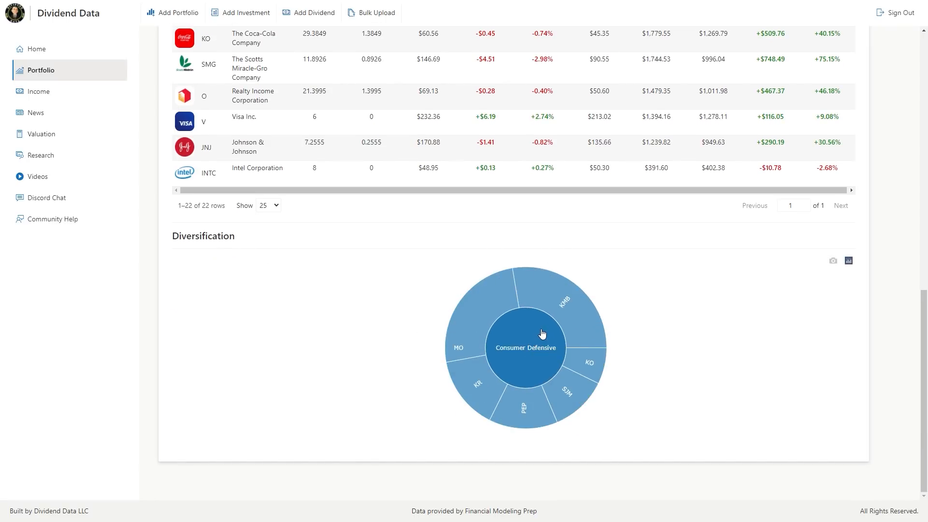
Step: Zoom the Diversification chart back out to the full view showing Energy at 17,492.97
left_click(524, 333)
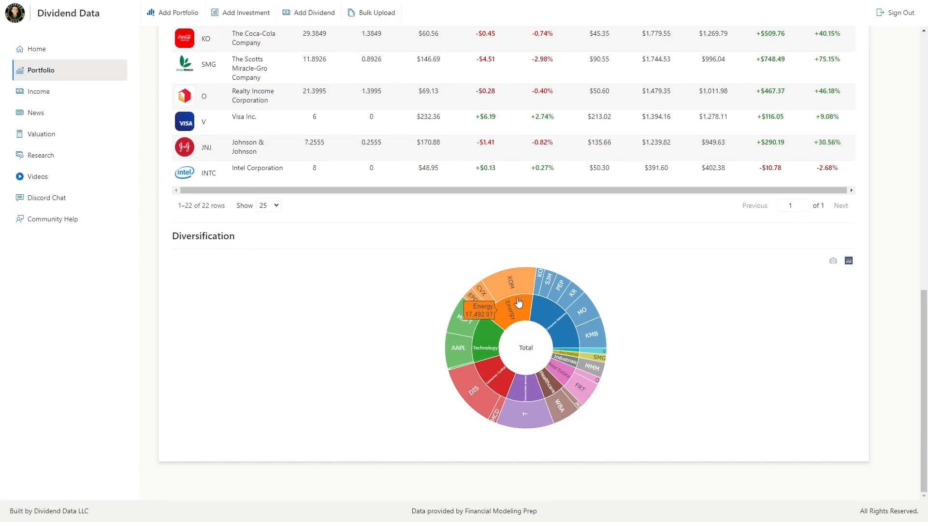
mouse_move(485, 344)
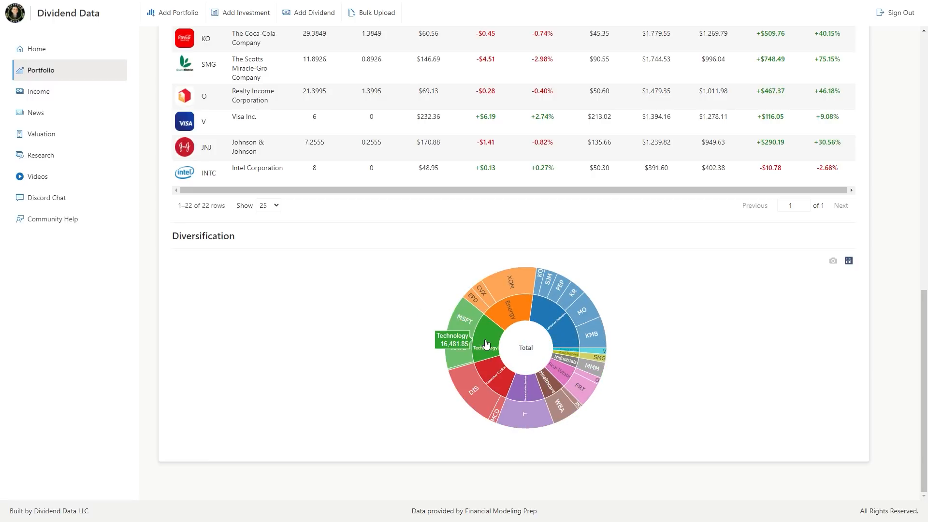
mouse_move(503, 373)
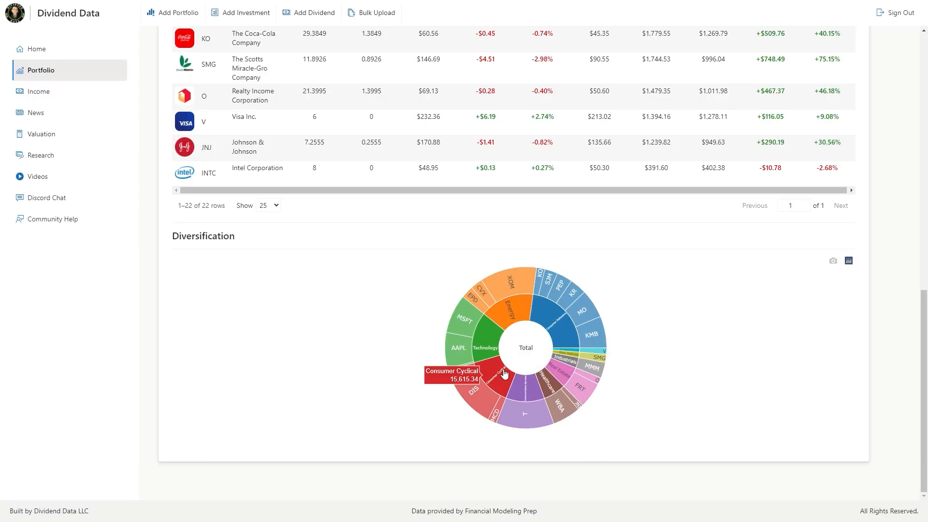
mouse_move(528, 395)
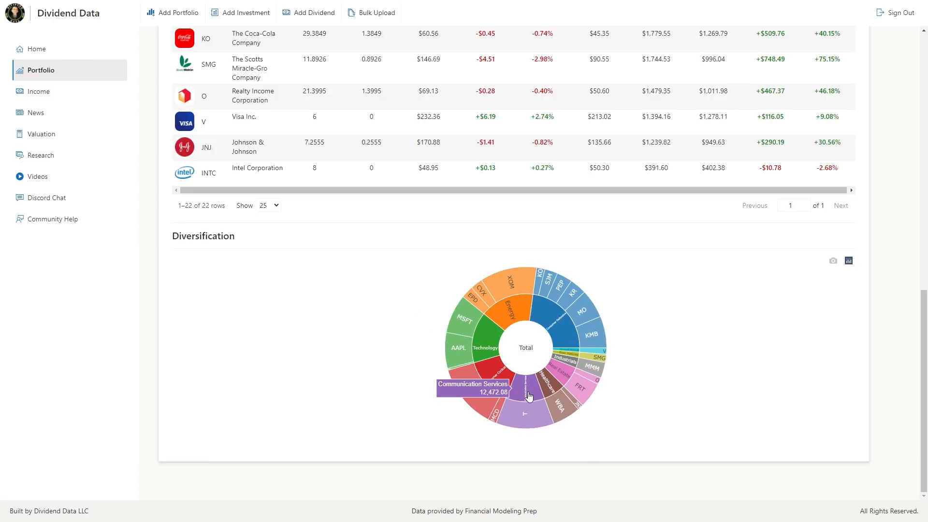
mouse_move(575, 351)
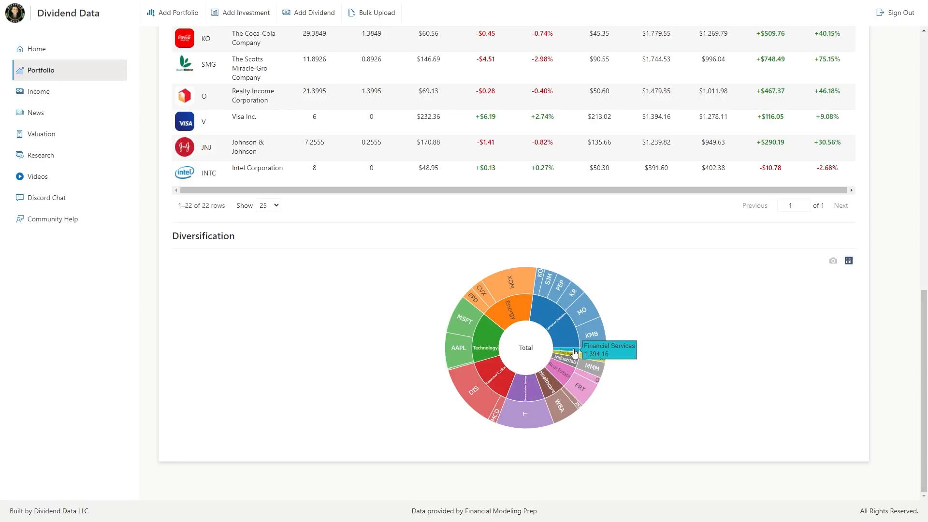
mouse_move(532, 385)
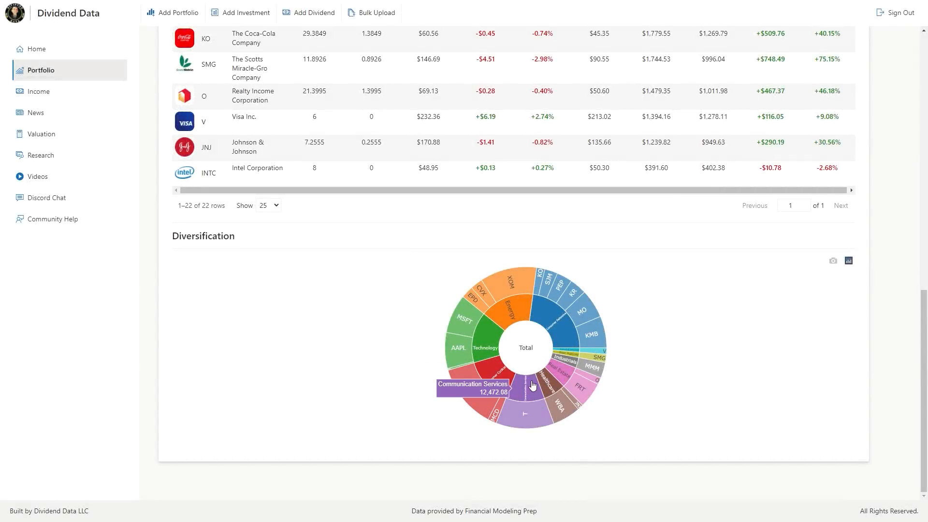
mouse_move(508, 314)
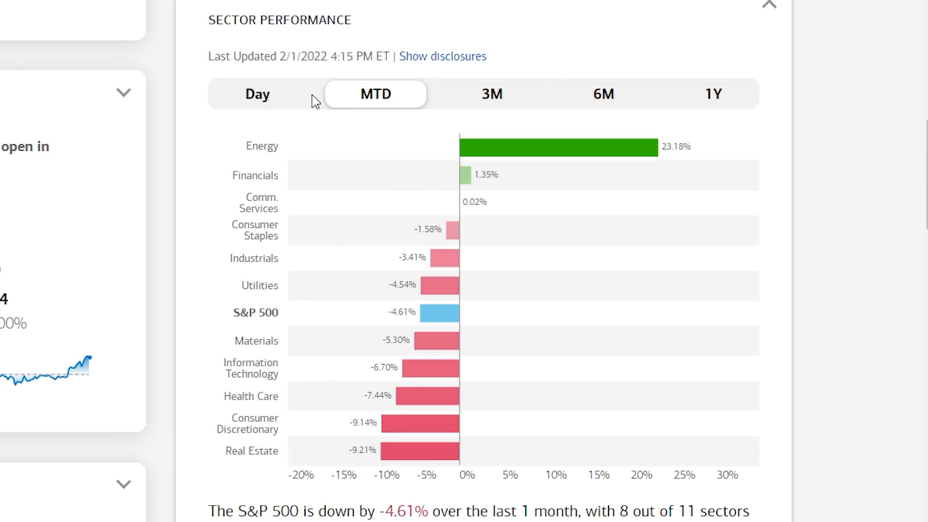
mouse_move(566, 157)
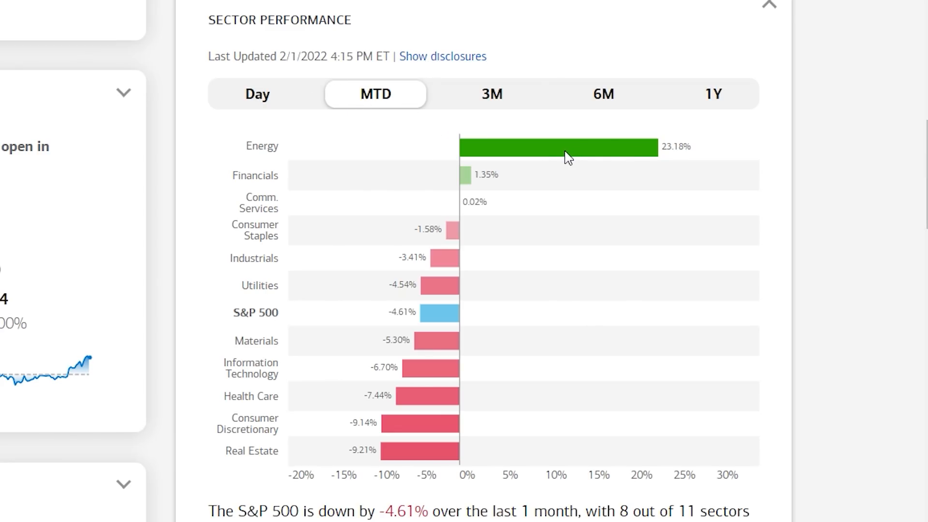
mouse_move(513, 134)
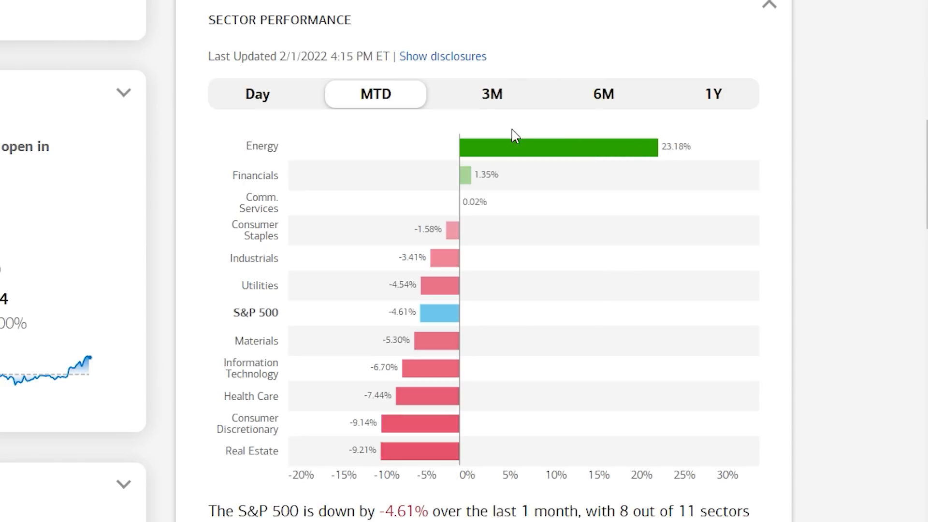
Step: Compare Fidelity sector returns over 3 months, then 6 months, where Energy leads at 40.62%
left_click(491, 94)
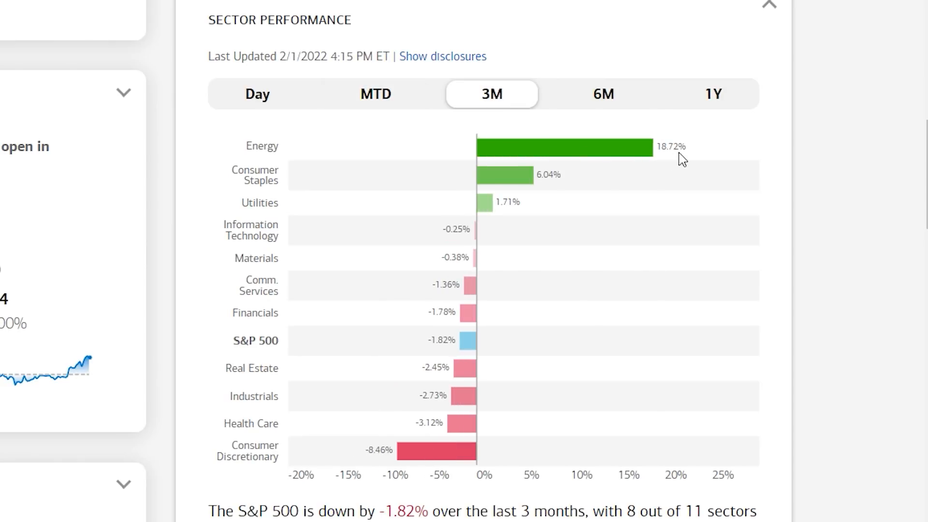
mouse_move(552, 188)
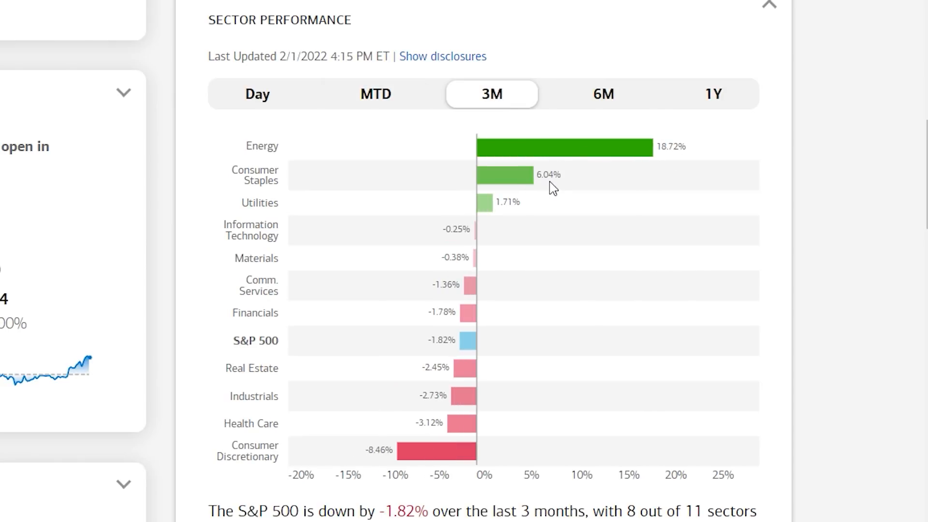
mouse_move(609, 103)
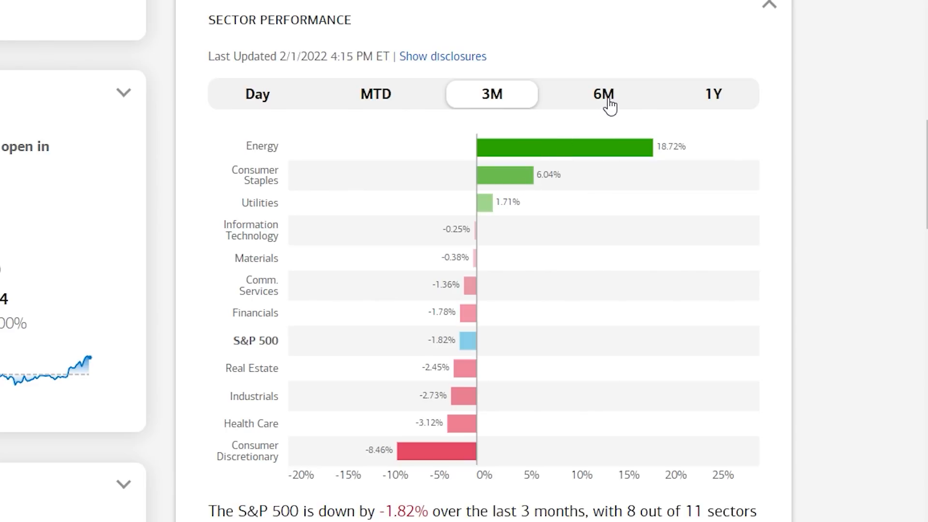
left_click(603, 94)
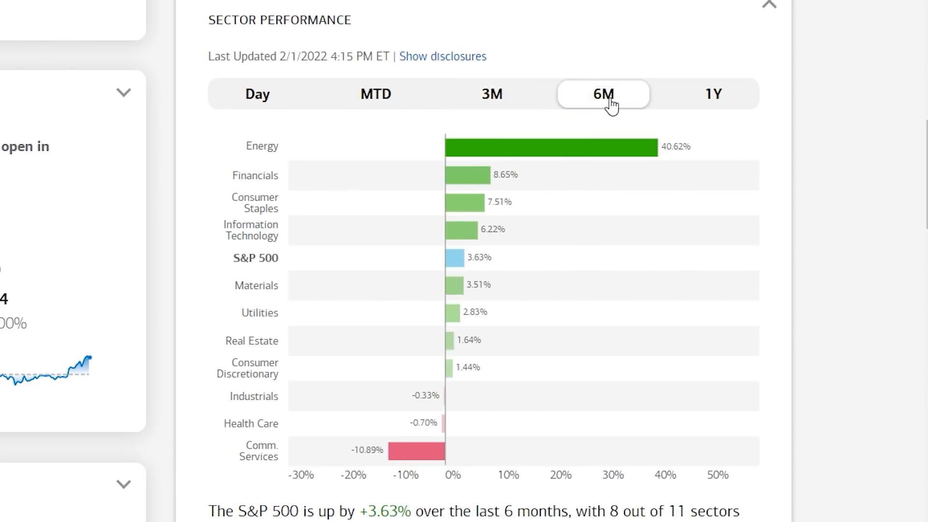
mouse_move(653, 161)
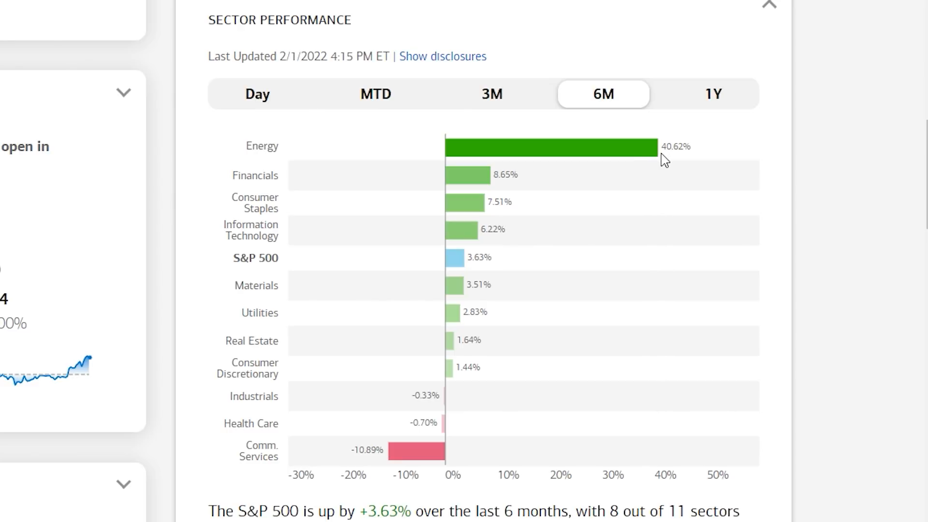
mouse_move(502, 181)
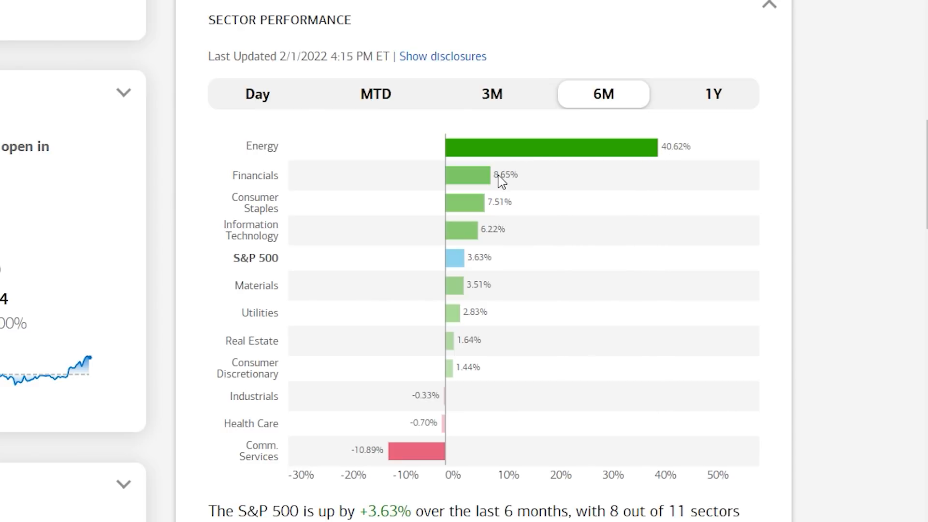
mouse_move(627, 229)
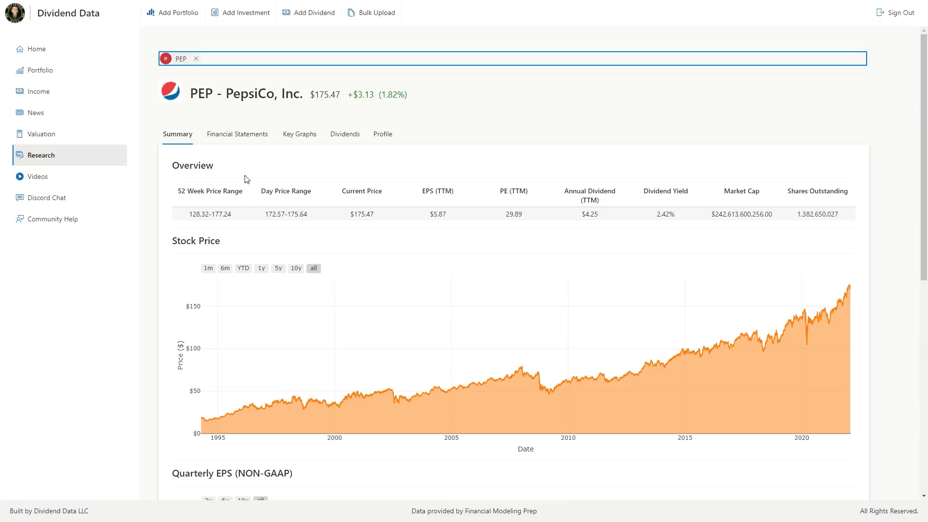
Step: Scroll the dividend history, then go to the Income earned-dividends overview
scroll("down", 3)
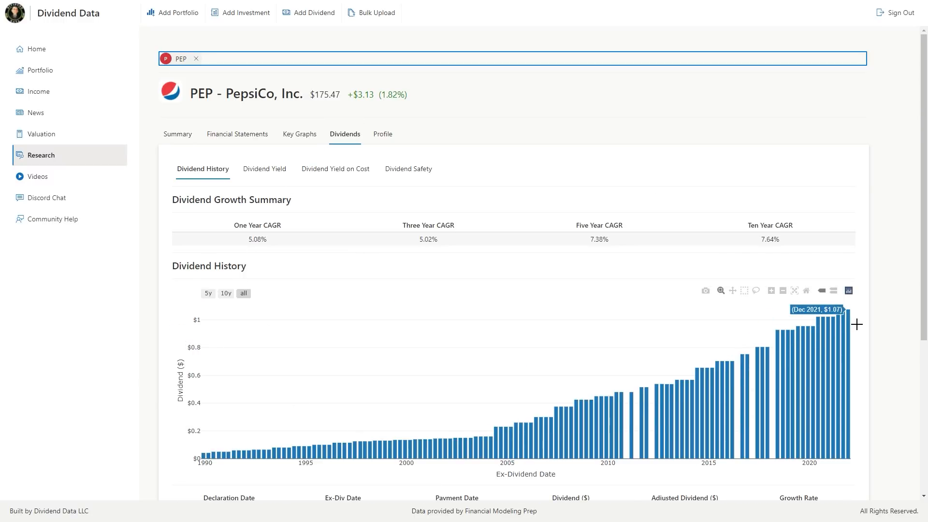
left_click(37, 92)
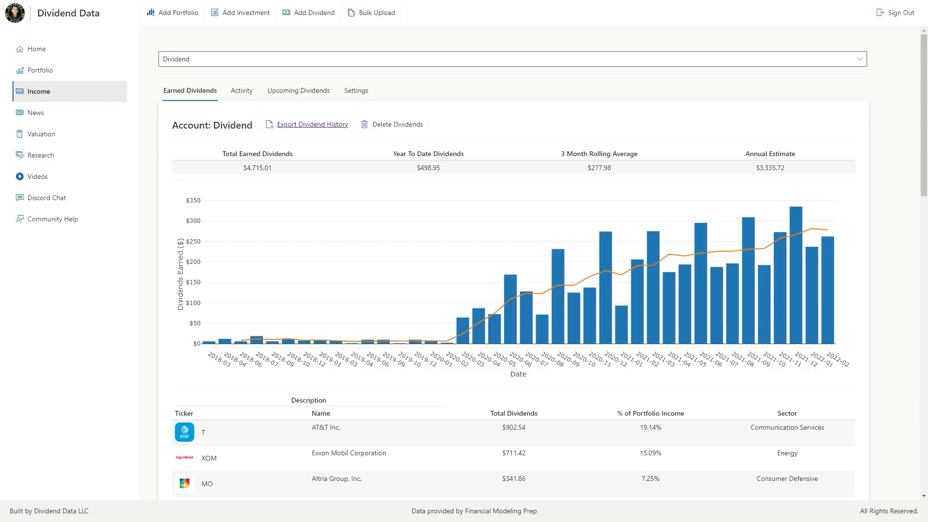
mouse_move(65, 96)
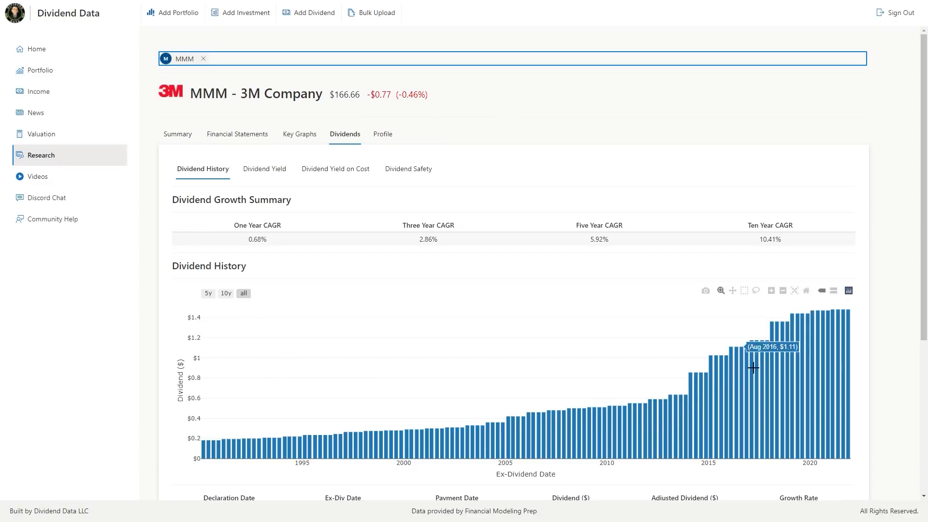
Step: Return to Earned Dividends and scroll through the $4,715.01 total and monthly chart
left_click(37, 91)
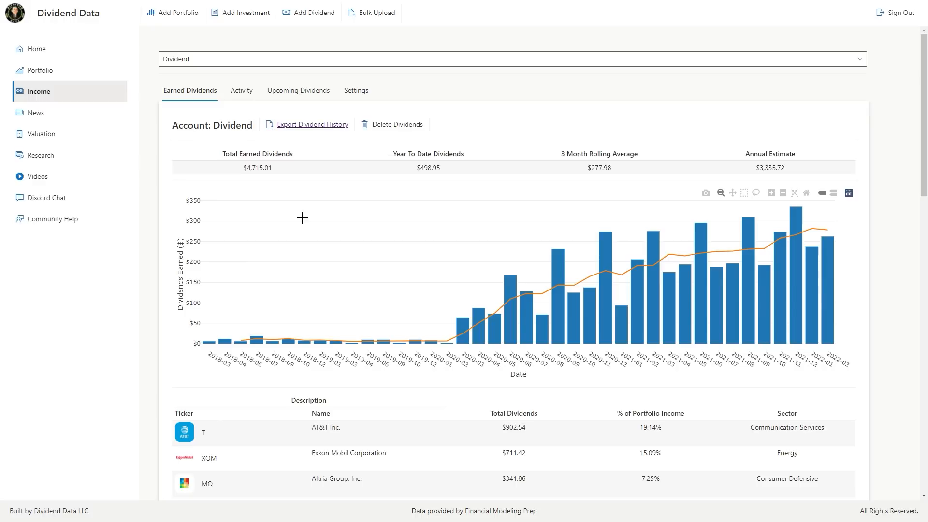
scroll("down", 3)
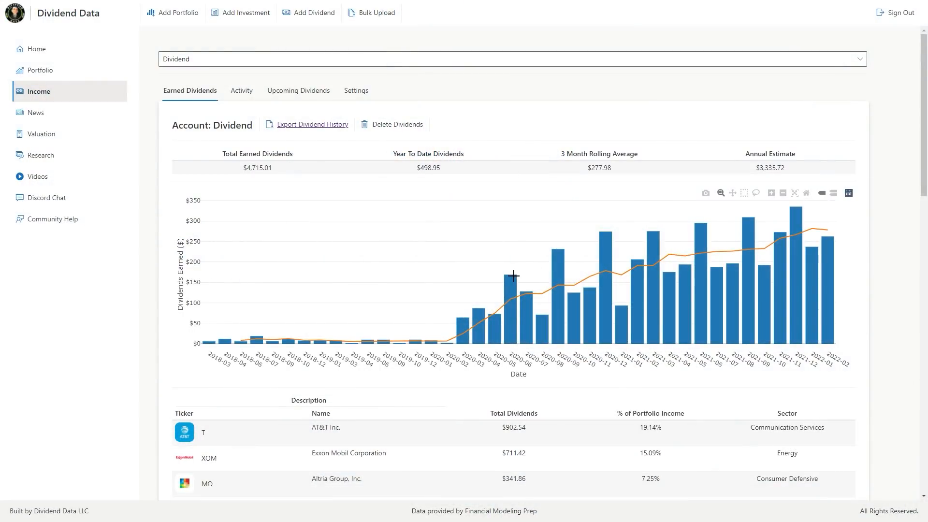
mouse_move(556, 280)
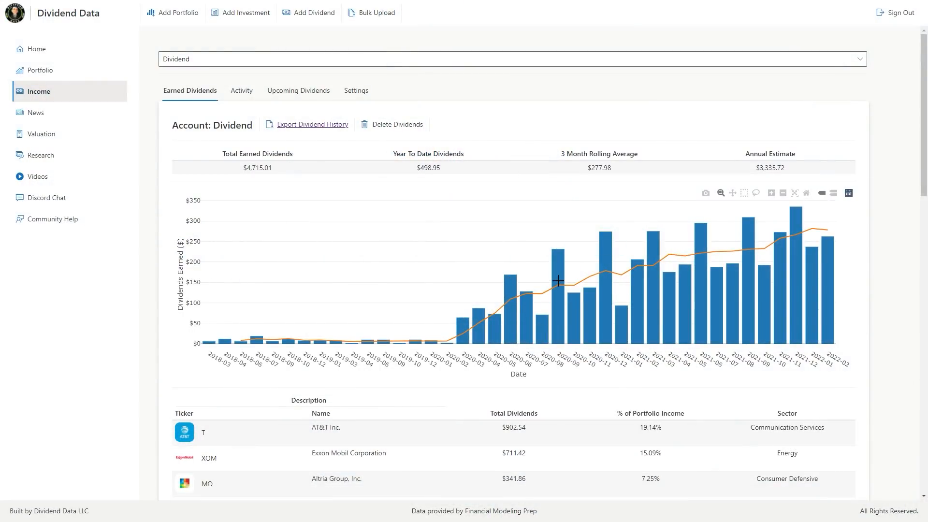
mouse_move(830, 240)
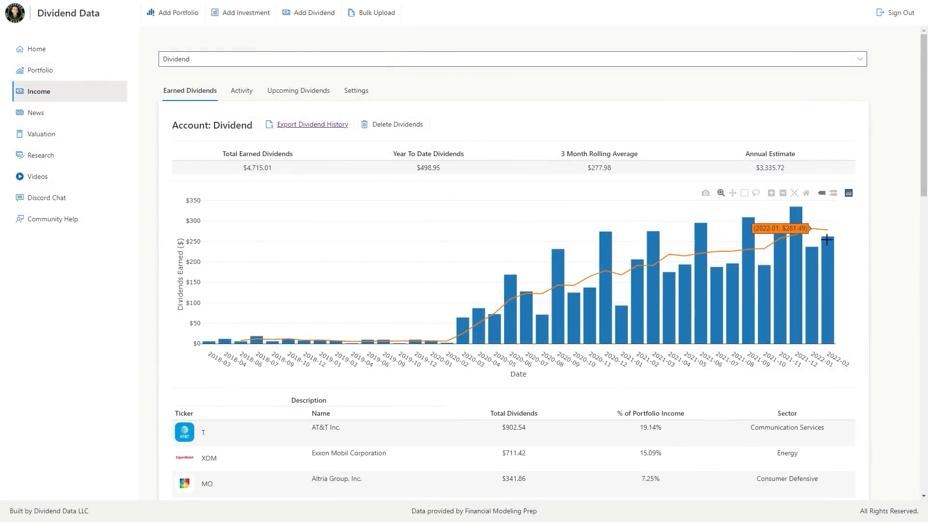
mouse_move(283, 174)
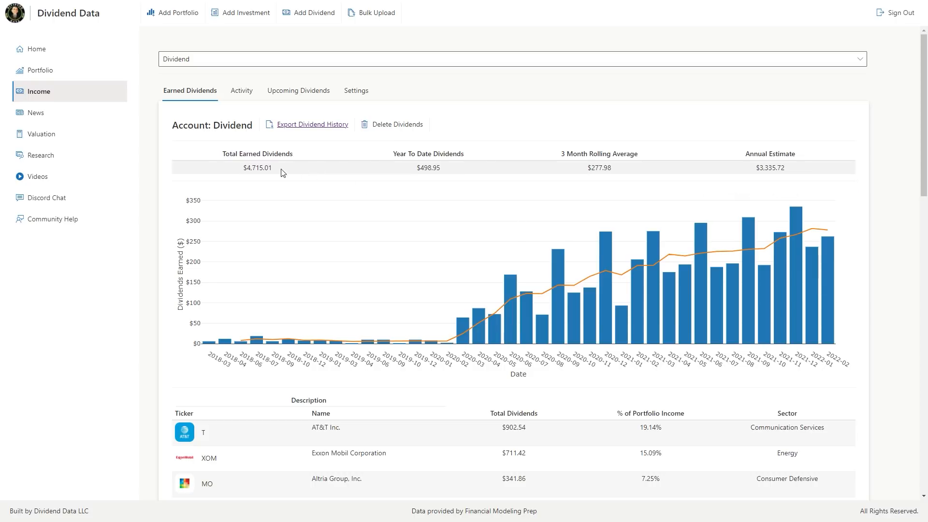
mouse_move(262, 177)
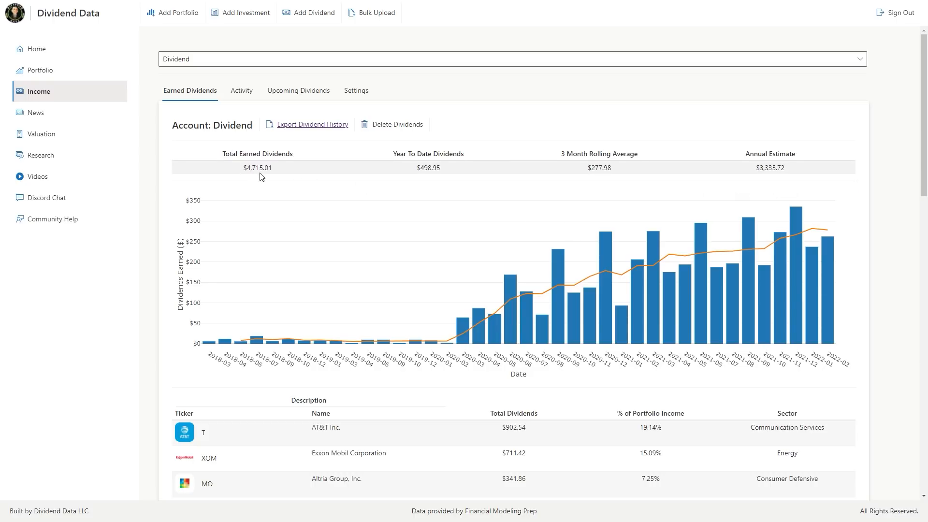
mouse_move(363, 177)
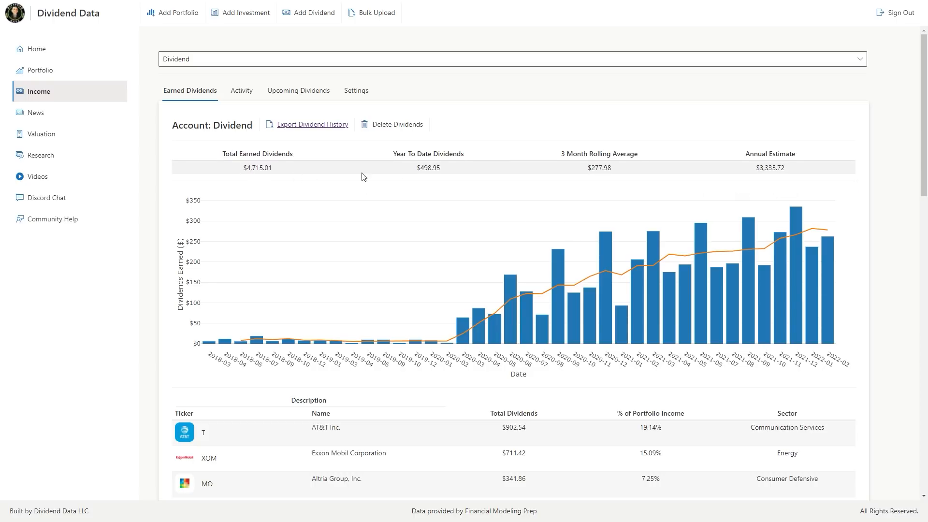
mouse_move(428, 176)
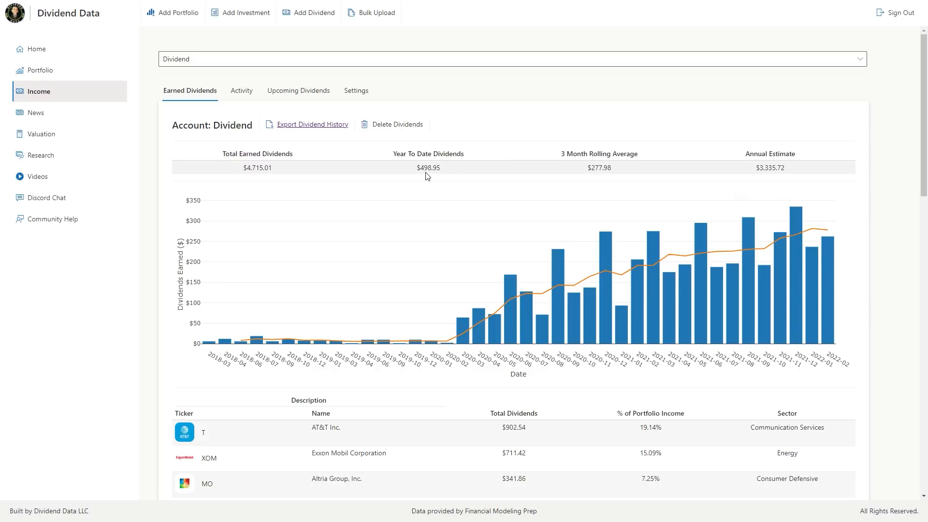
mouse_move(595, 179)
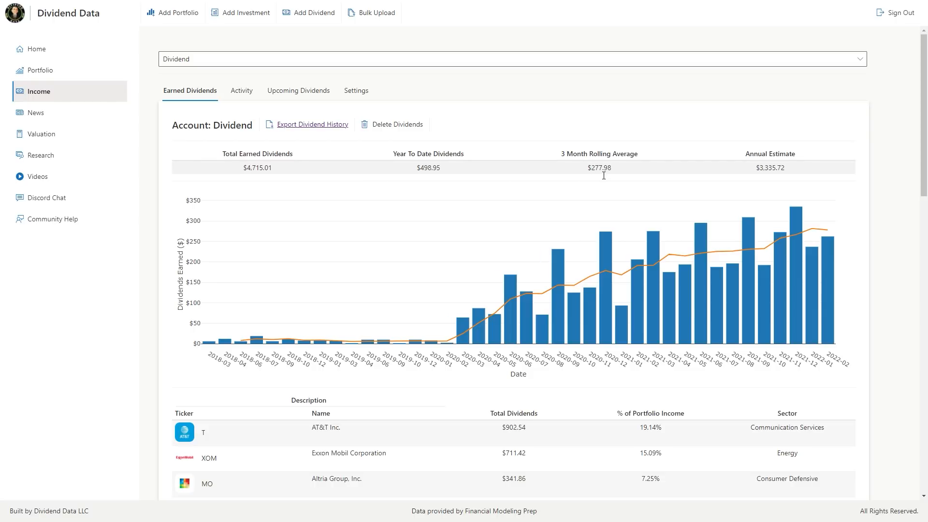
mouse_move(775, 177)
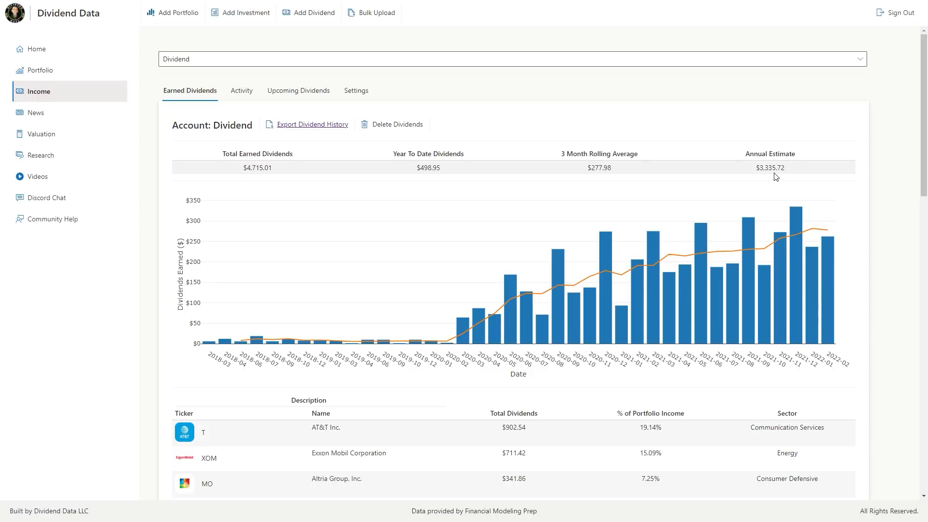
mouse_move(772, 178)
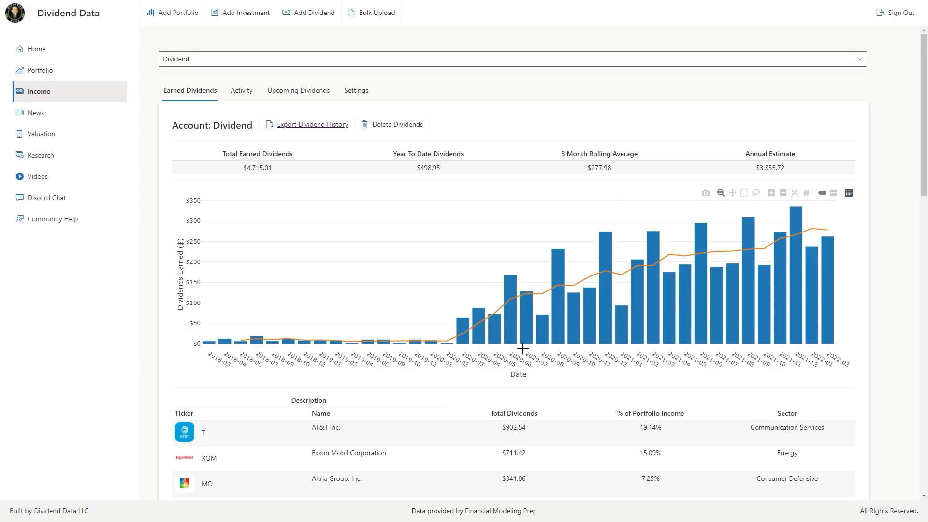
mouse_move(833, 233)
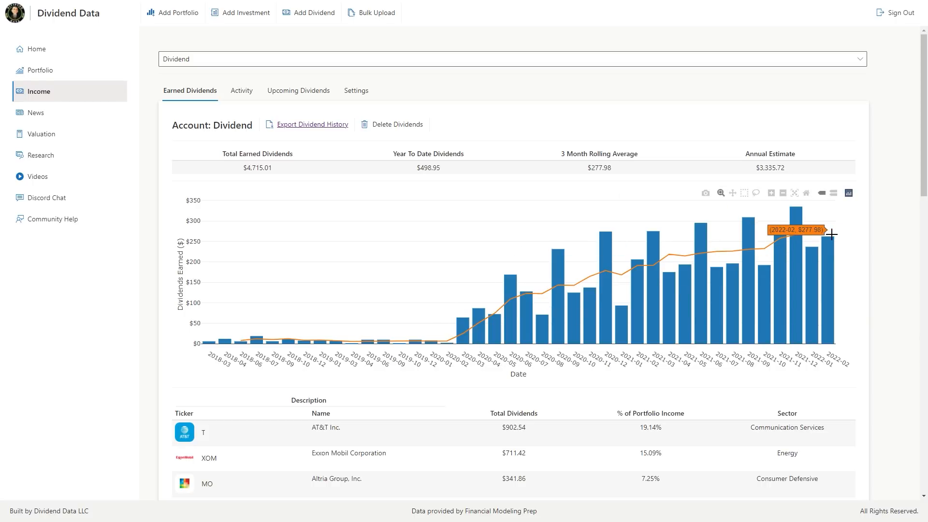
mouse_move(818, 261)
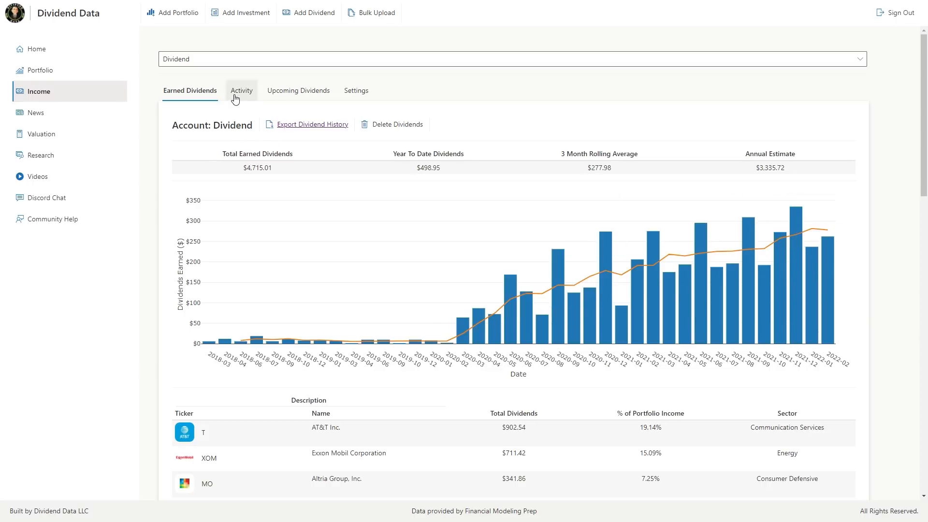
Step: List dividend payments, newest first with AT&T's $260.01 on 2022-02-01
left_click(241, 91)
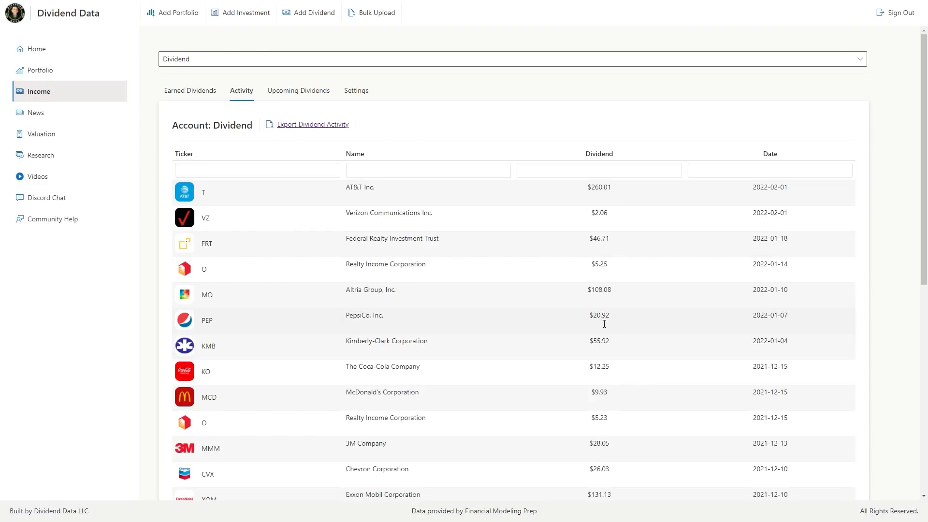
mouse_move(604, 298)
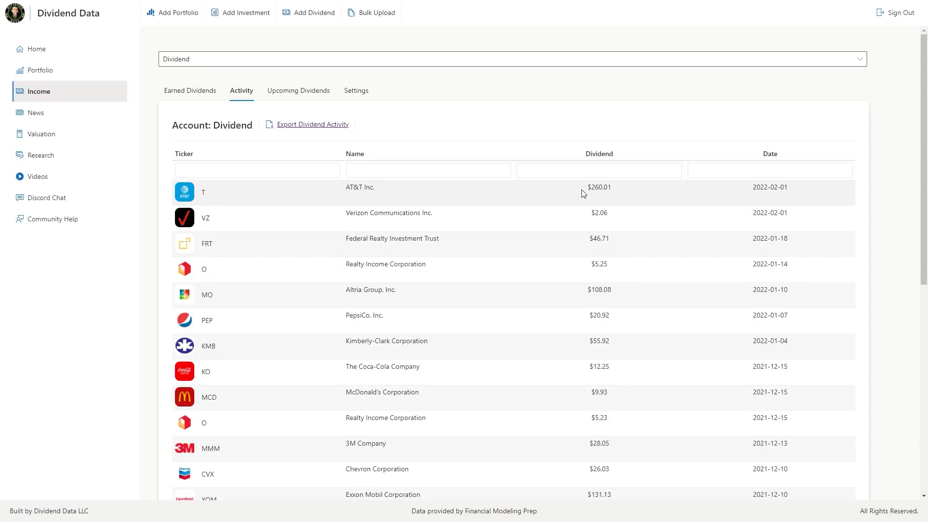
mouse_move(594, 198)
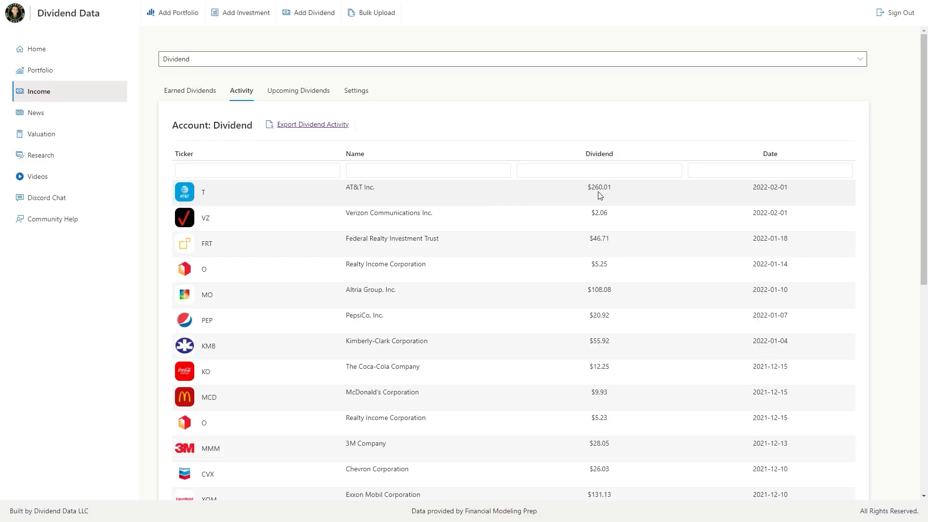
mouse_move(589, 196)
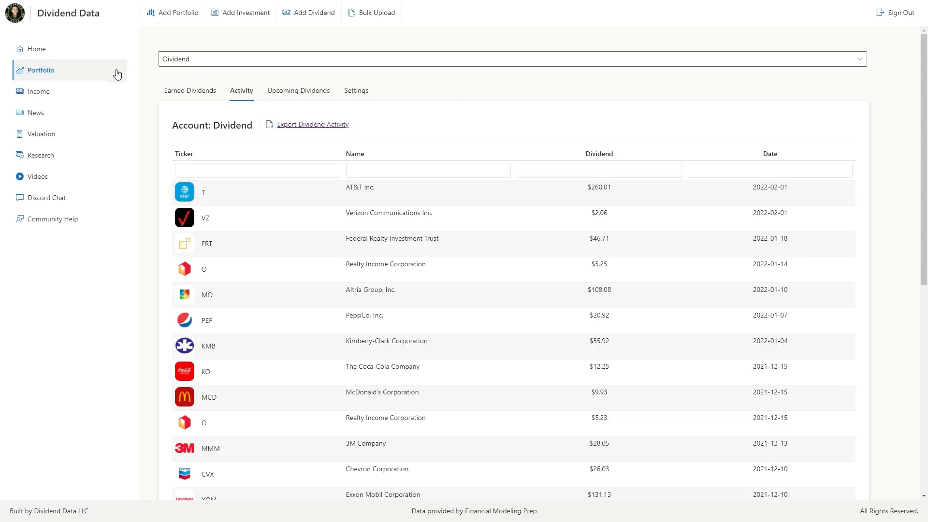
Step: Review portfolio activity showing AT&T's $260.01 dividend reinvested as 10.6938 shares
left_click(41, 70)
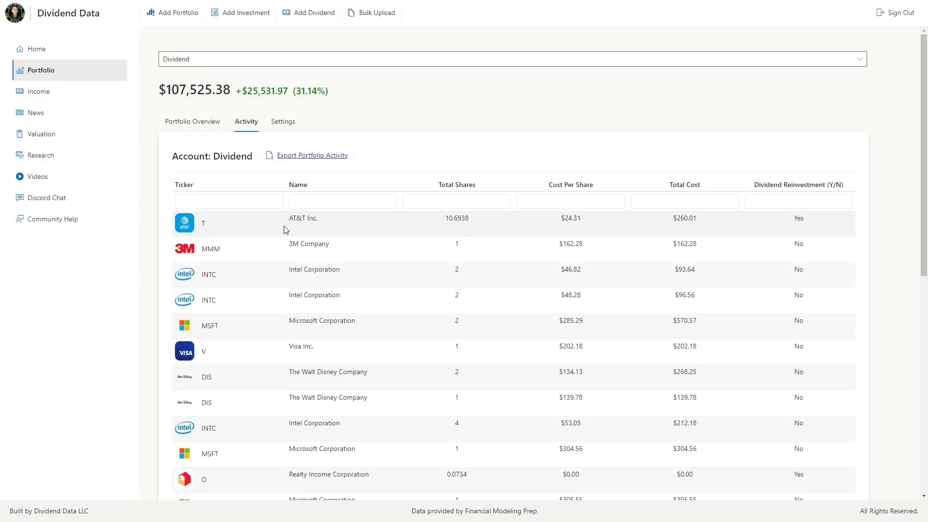
mouse_move(767, 235)
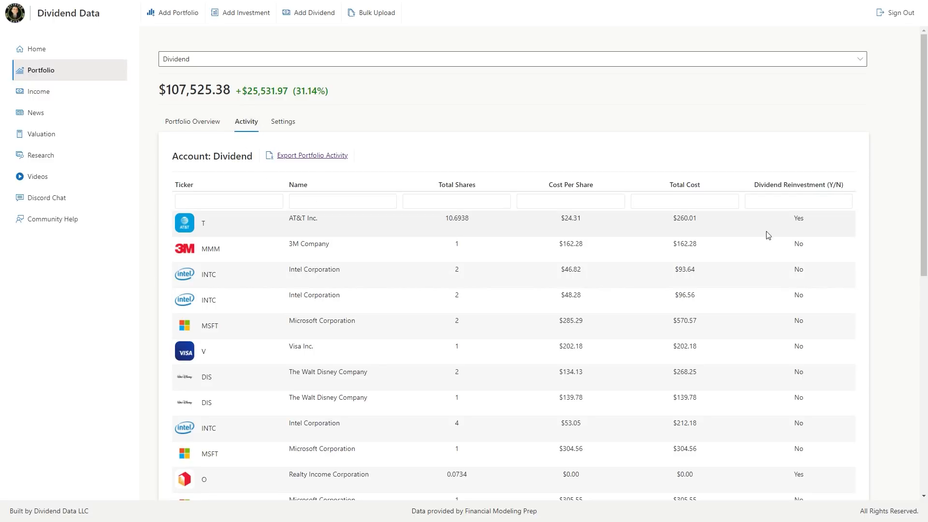
left_click(192, 122)
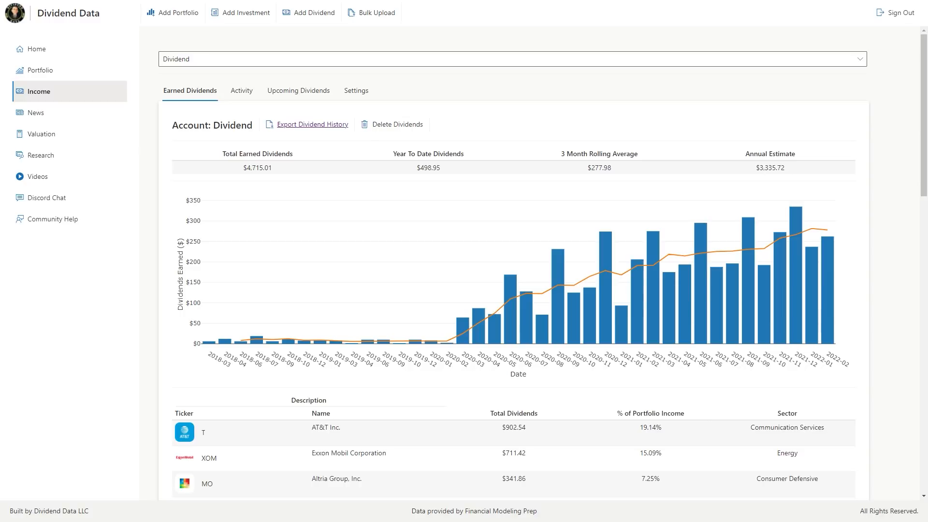
mouse_move(2, 113)
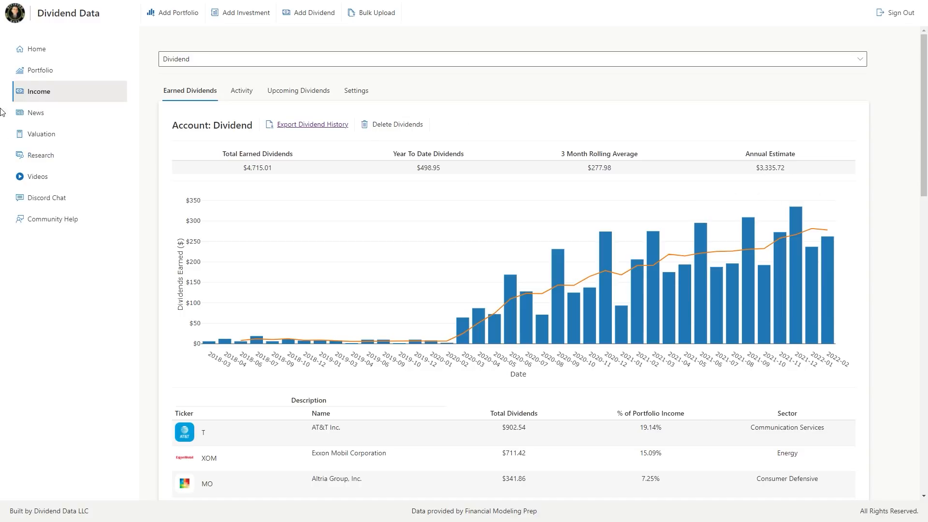
mouse_move(843, 251)
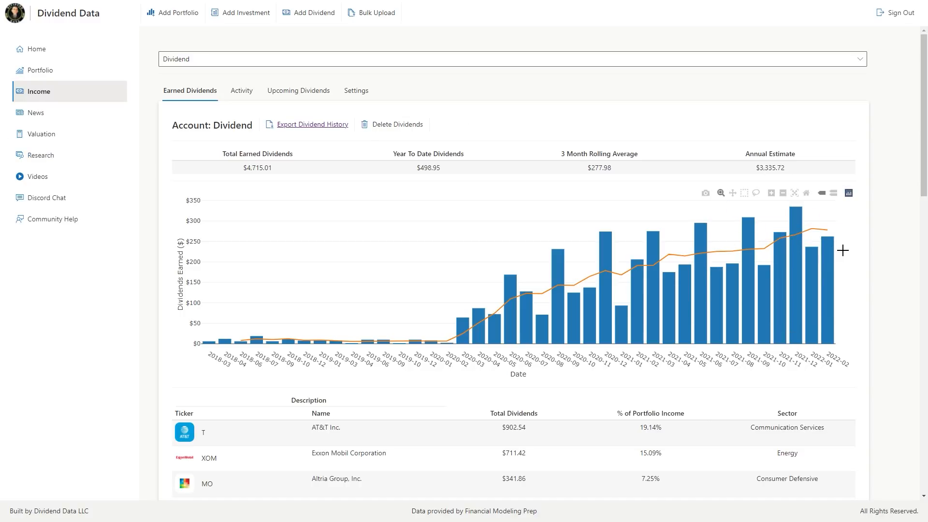
Step: Review the earned-dividends-by-ticker table, then view Upcoming Dividends, led by XOM's payment
scroll("down", 3)
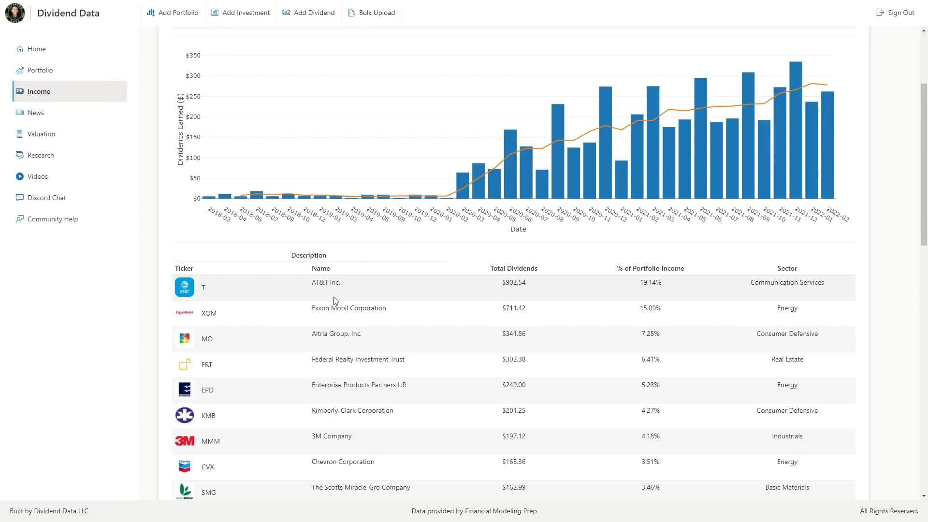
scroll("down", 3)
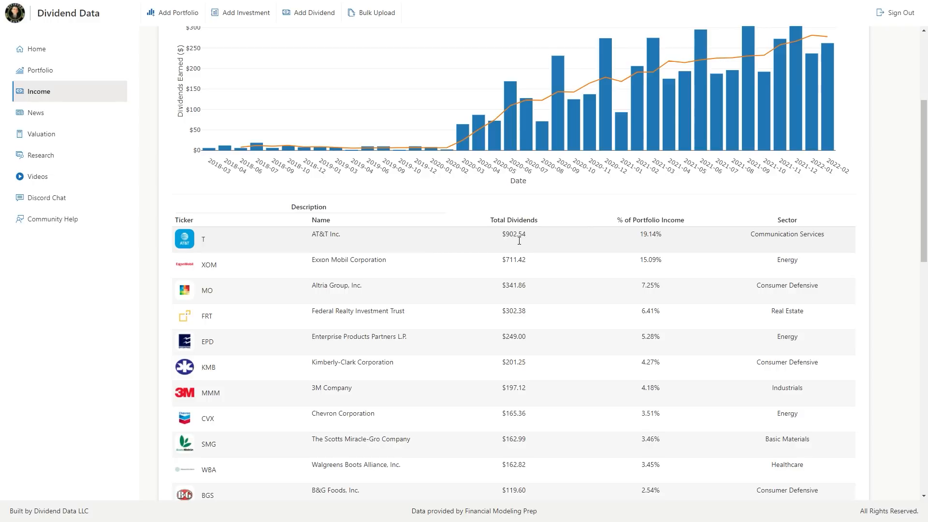
left_click(298, 90)
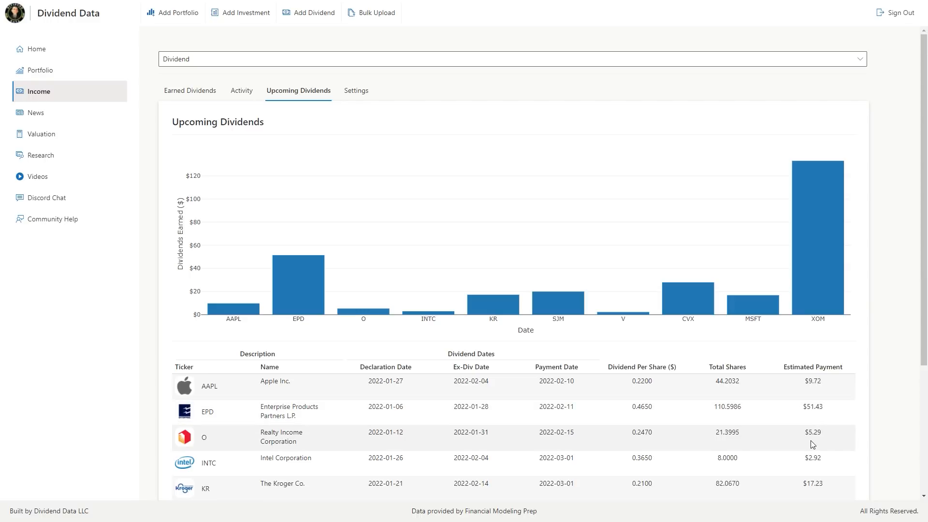
Step: Scroll to the end of the upcoming dividends list, then return to the $107,525.38 portfolio overview
scroll("down", 3)
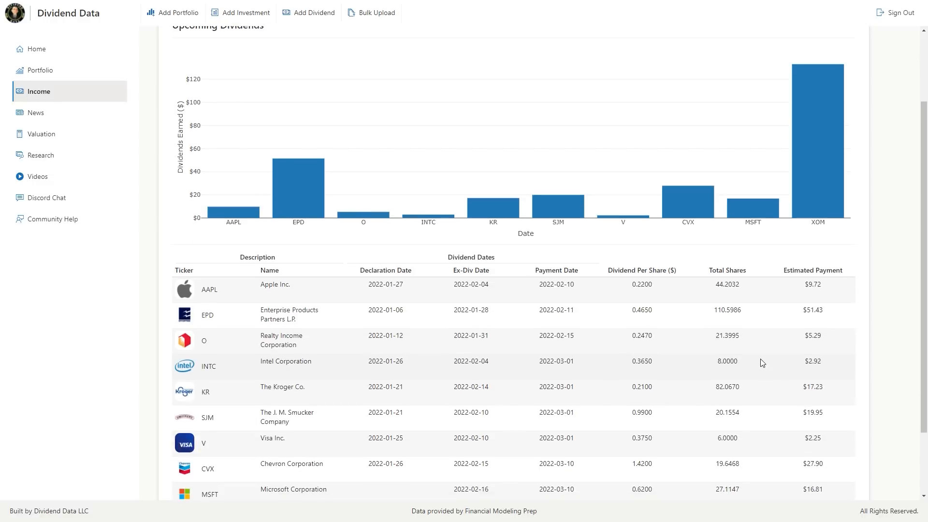
scroll("down", 3)
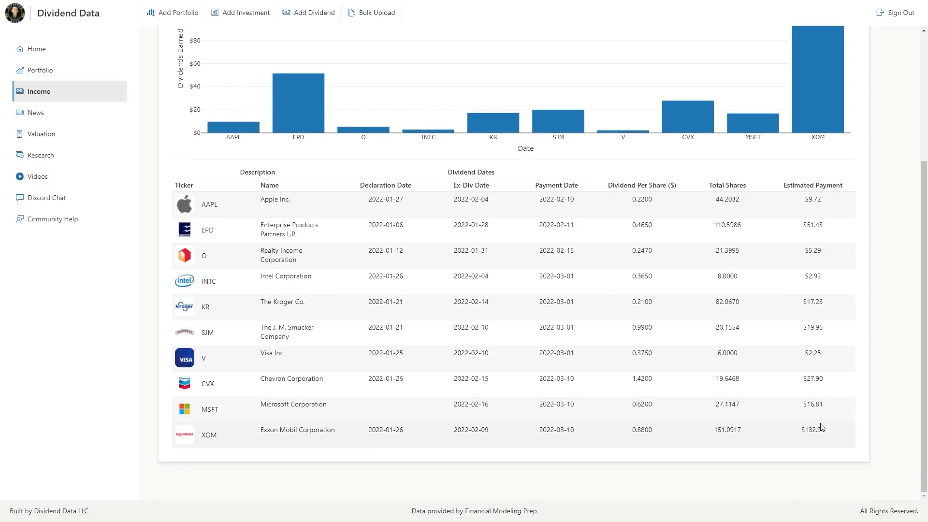
mouse_move(821, 438)
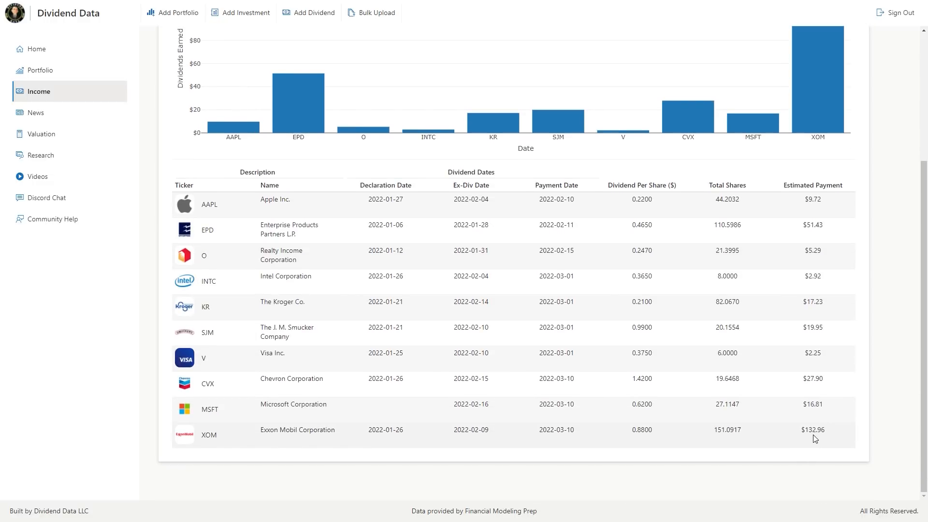
left_click(40, 69)
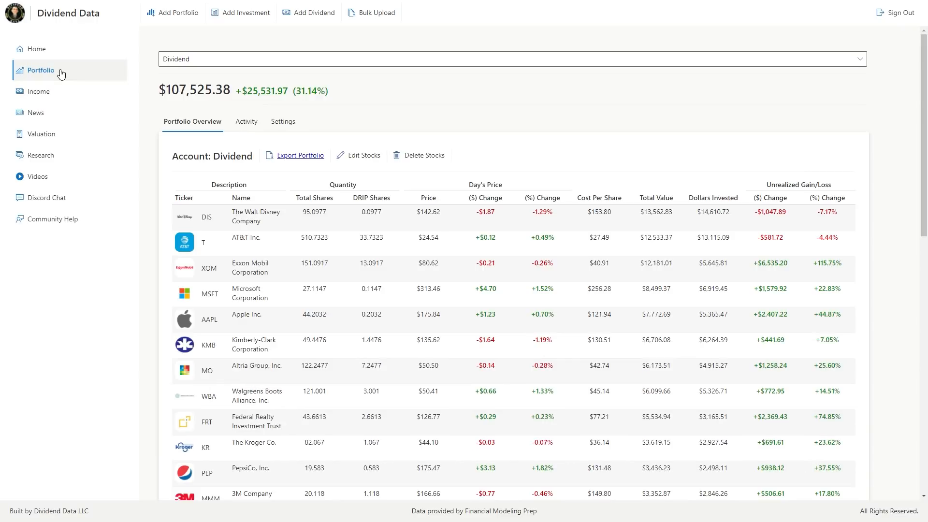
Step: Review the portfolio's recent share purchases in the Activity tab
left_click(246, 121)
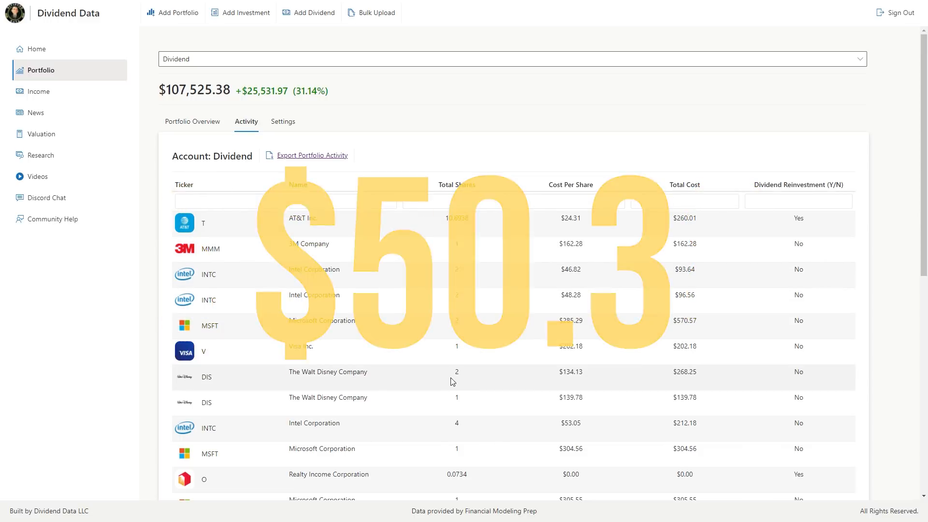
scroll("down", 3)
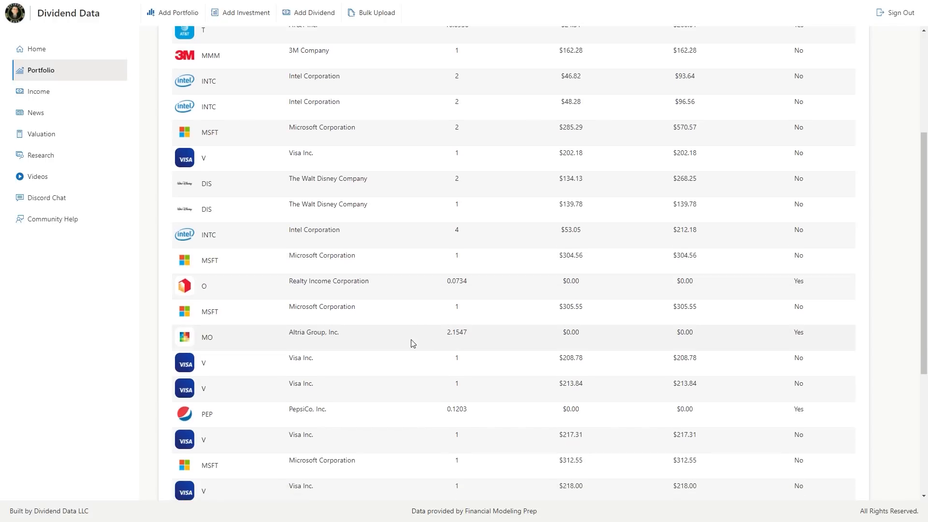
scroll("down", 3)
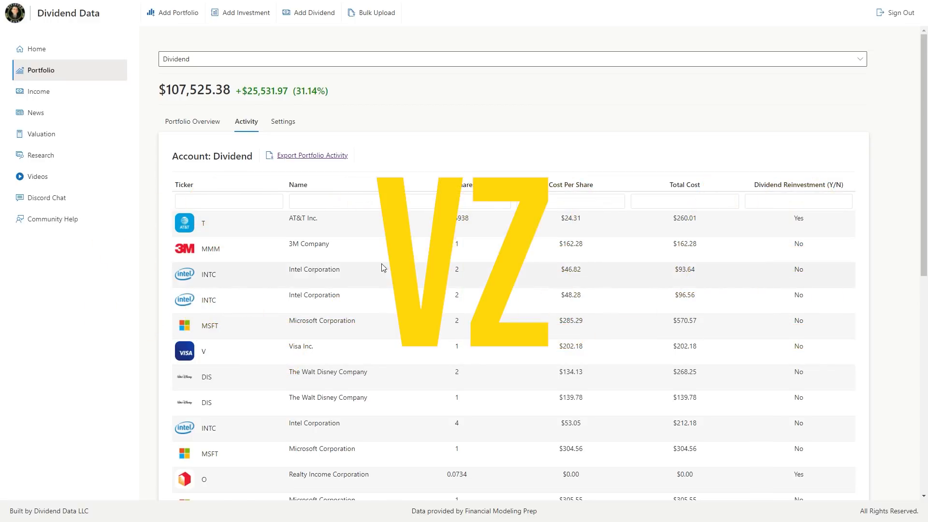
Step: Scroll the Dividend Data Twitter timeline down to the Jan 27 AT&T video post
scroll("down", 3)
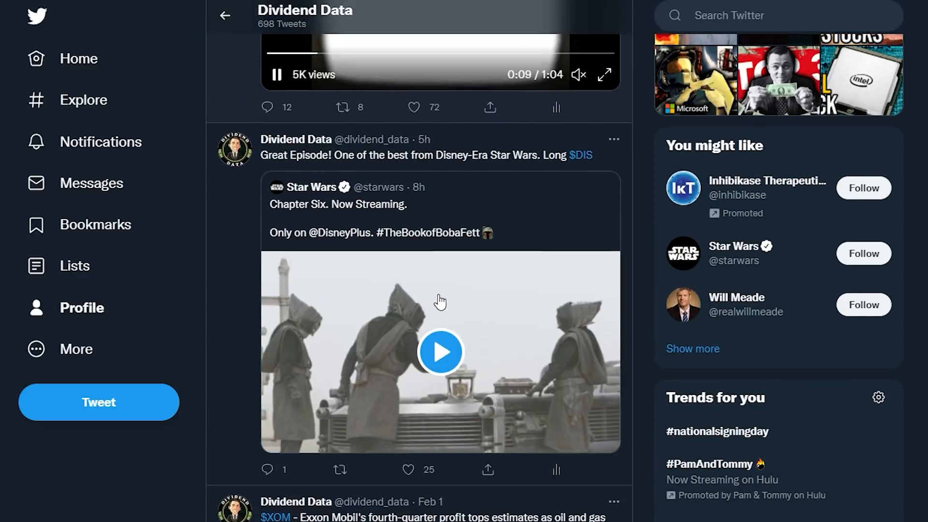
scroll("down", 3)
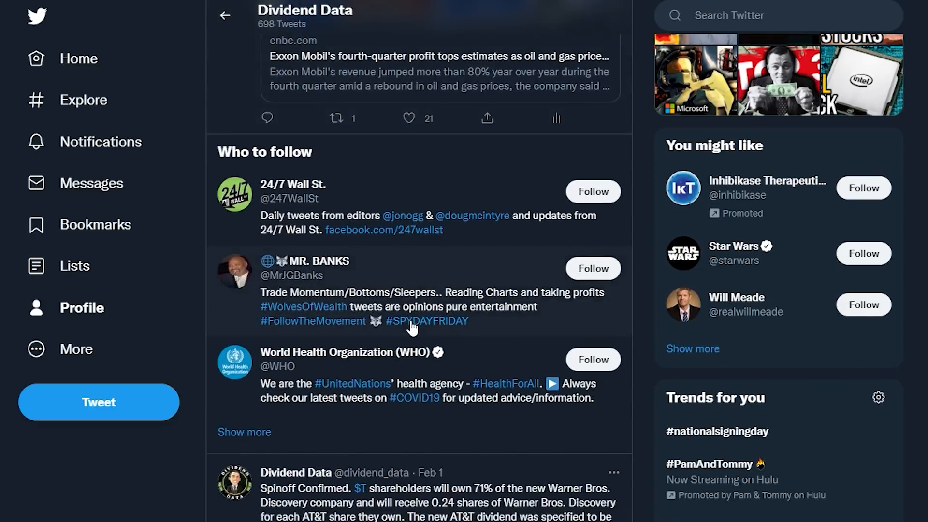
scroll("down", 3)
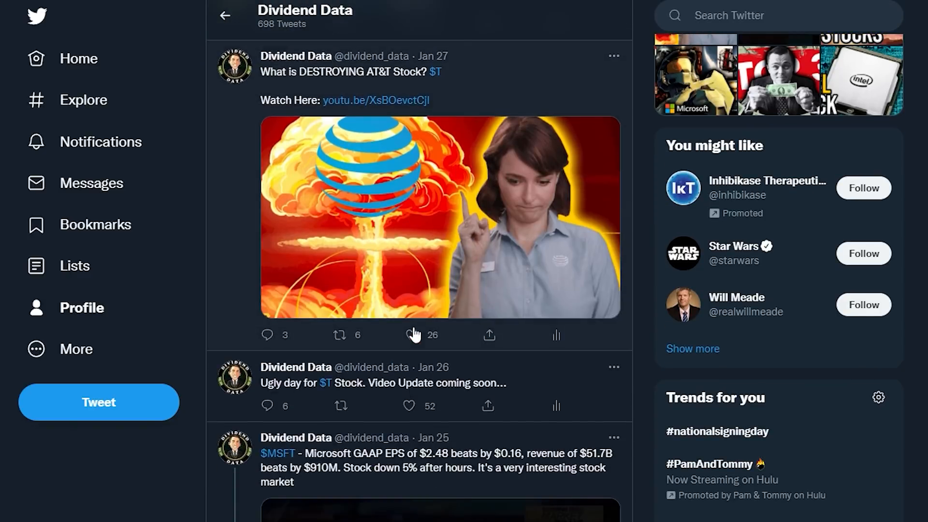